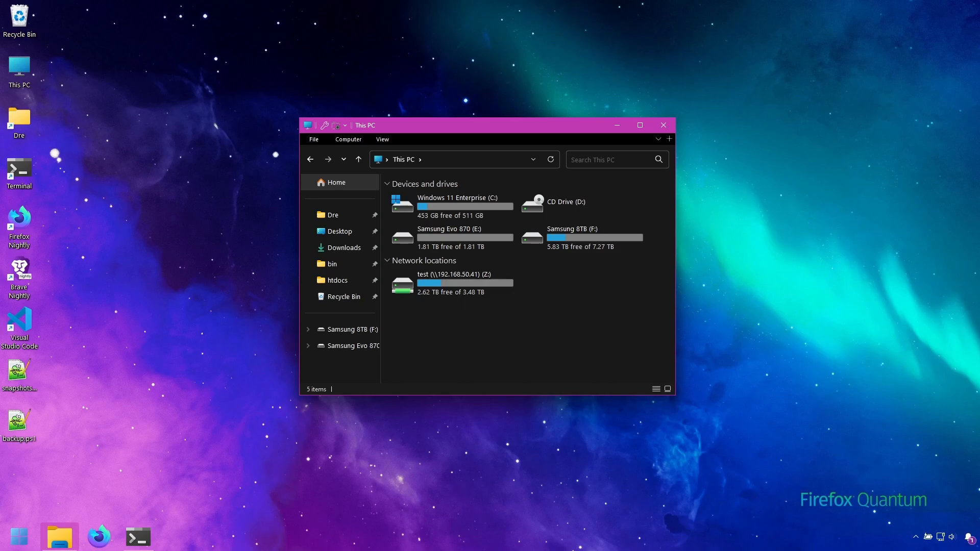
Browse to F:\backup\snapshots in File Explorer and open a terminal there.
double_click(572, 232)
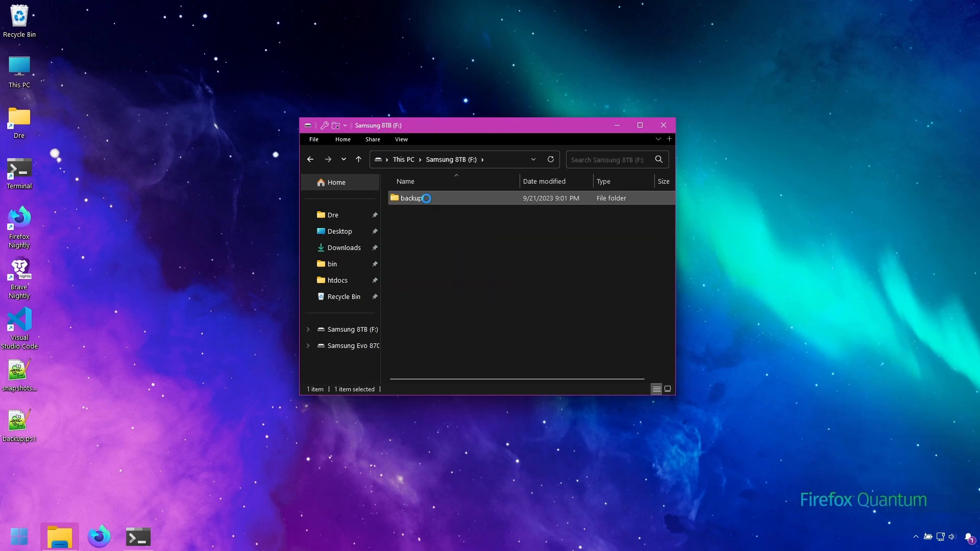
double_click(409, 198)
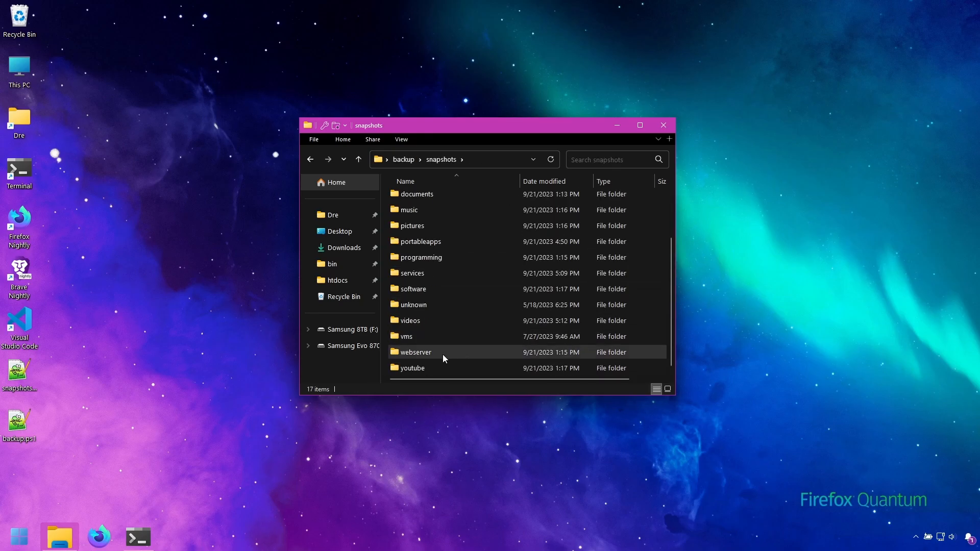
right_click(444, 358)
text(cls)
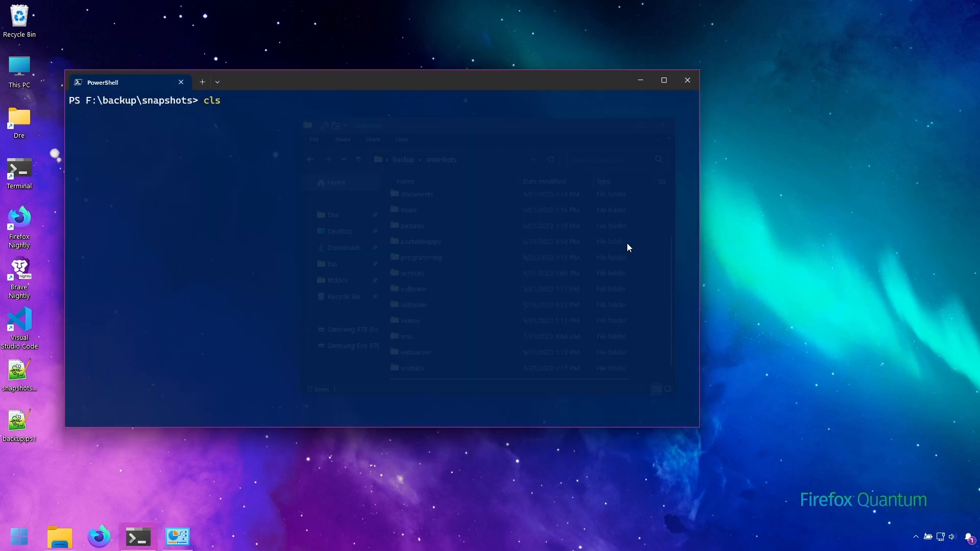
Run restic -r vms snapshots to show all 19 virtual machine snapshots.
text(restic -r vms snapshots)
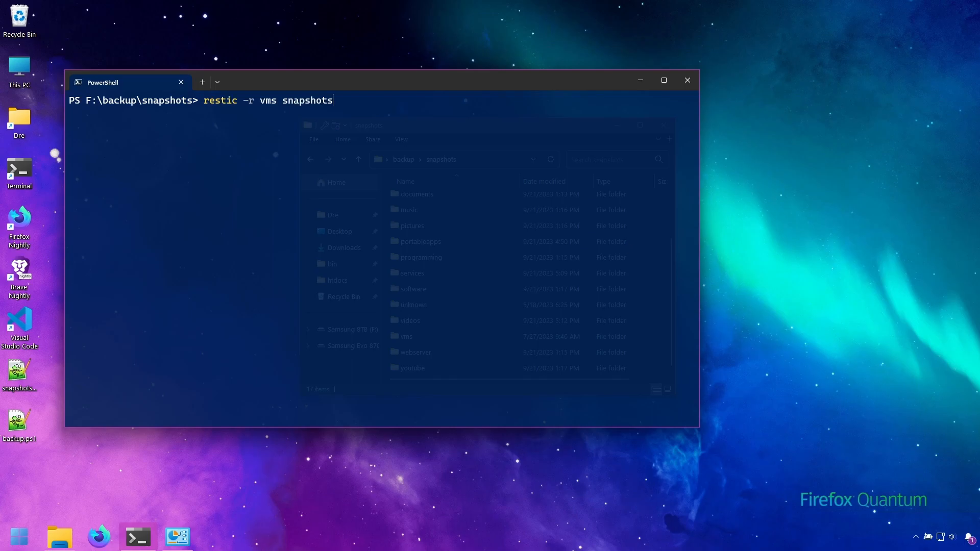
key(Enter)
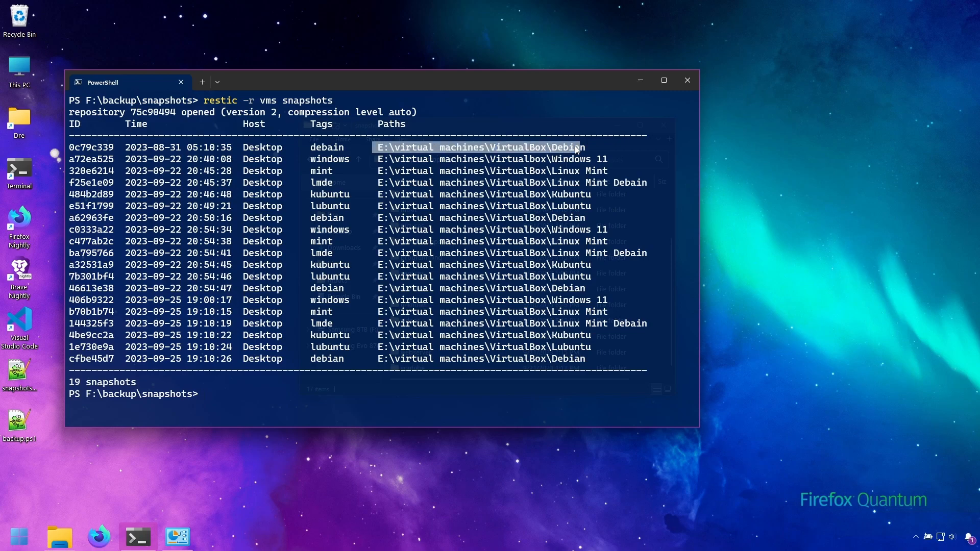
mouse_move(329, 264)
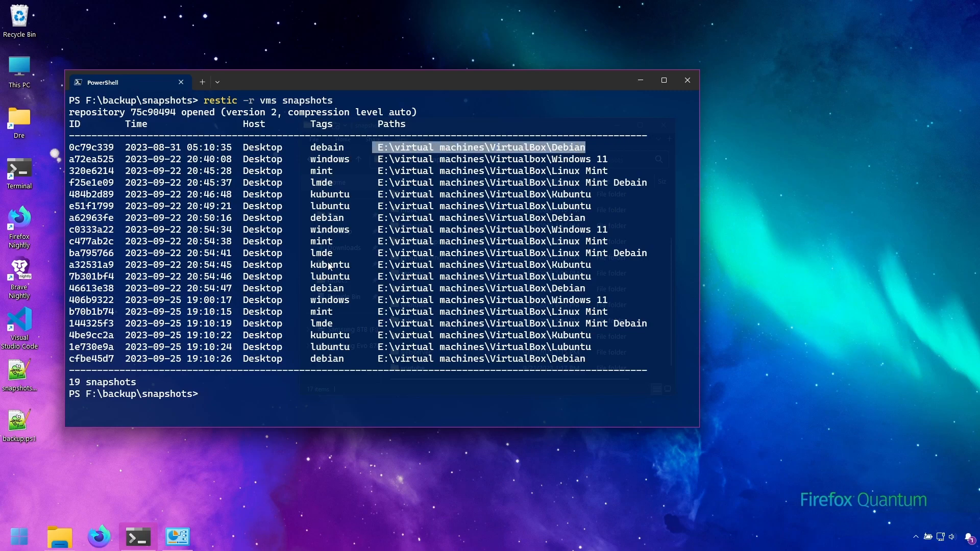
mouse_move(445, 350)
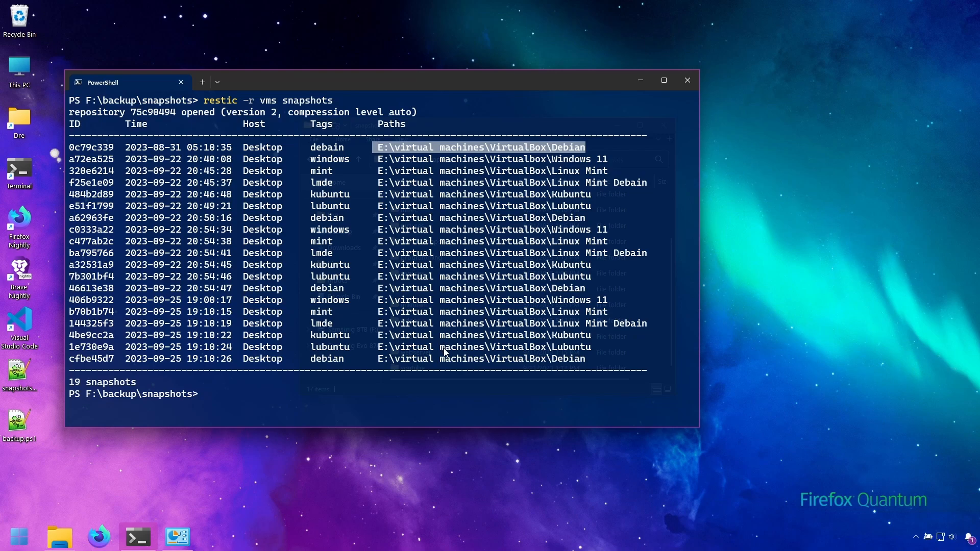
mouse_move(242, 161)
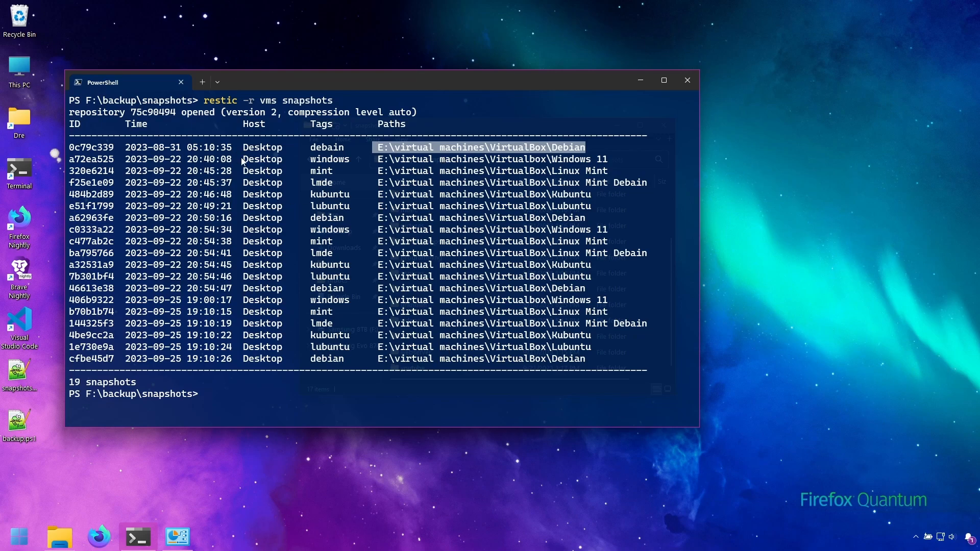
mouse_move(308, 177)
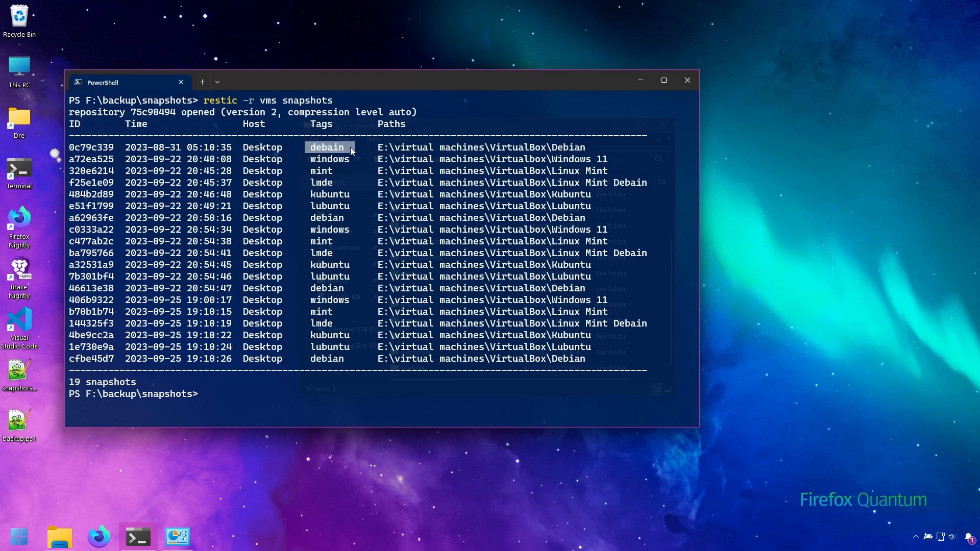
mouse_move(311, 161)
text(restic -r vms snapshots)
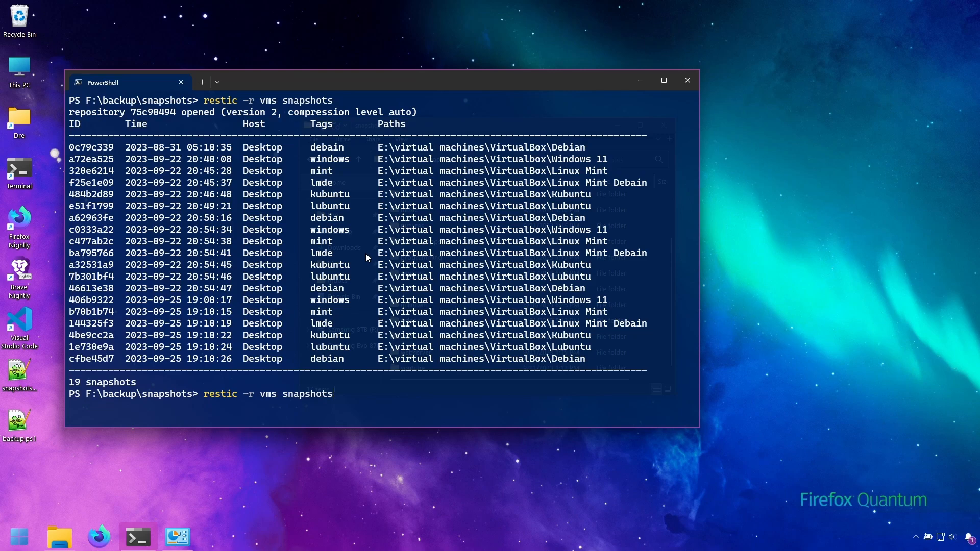
List vms snapshots filtered by the windows tag, returning 3 snapshots.
text(--ta)
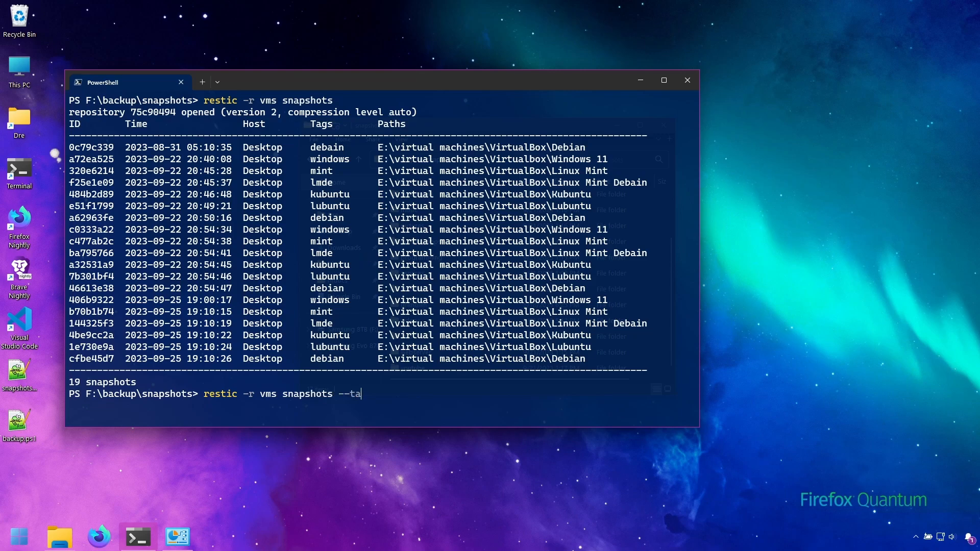
text(g wind)
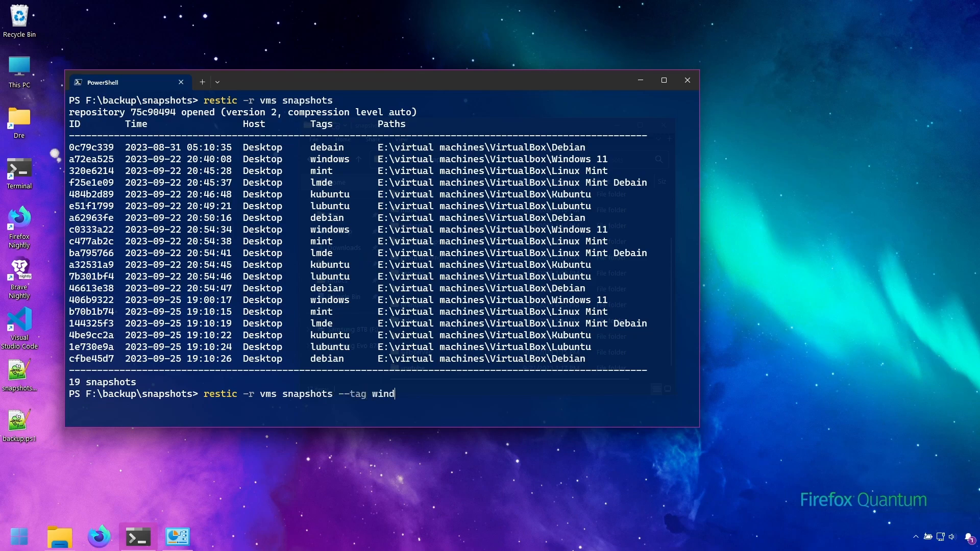
text(ows)
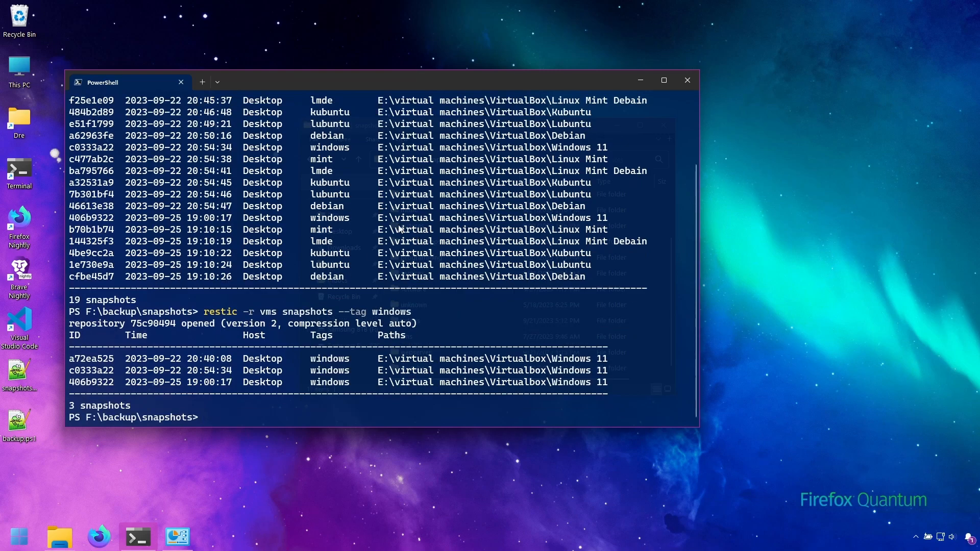
text(restic -r vms snapshots --tag windows)
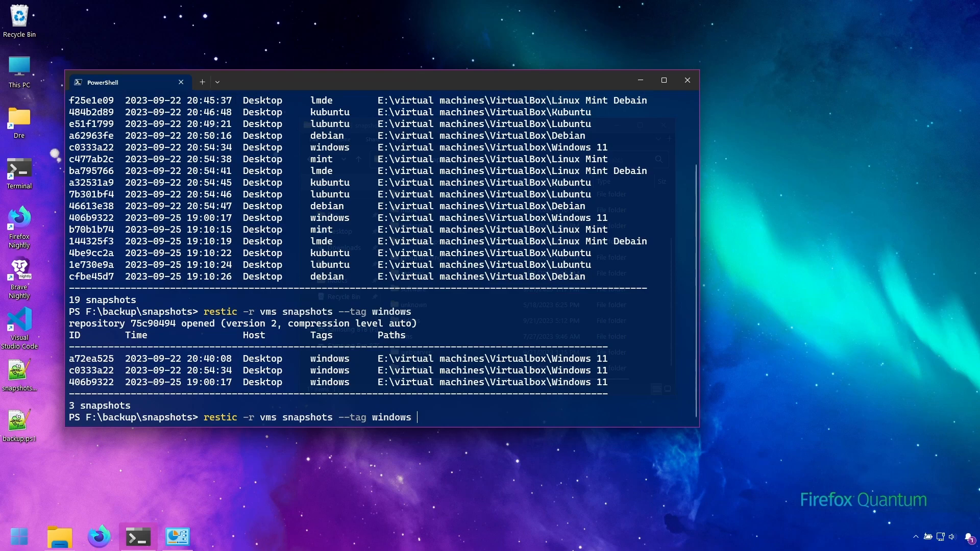
Filter by windows or kubuntu tags (6 snapshots), then open a new terminal at E:.
text(--tag)
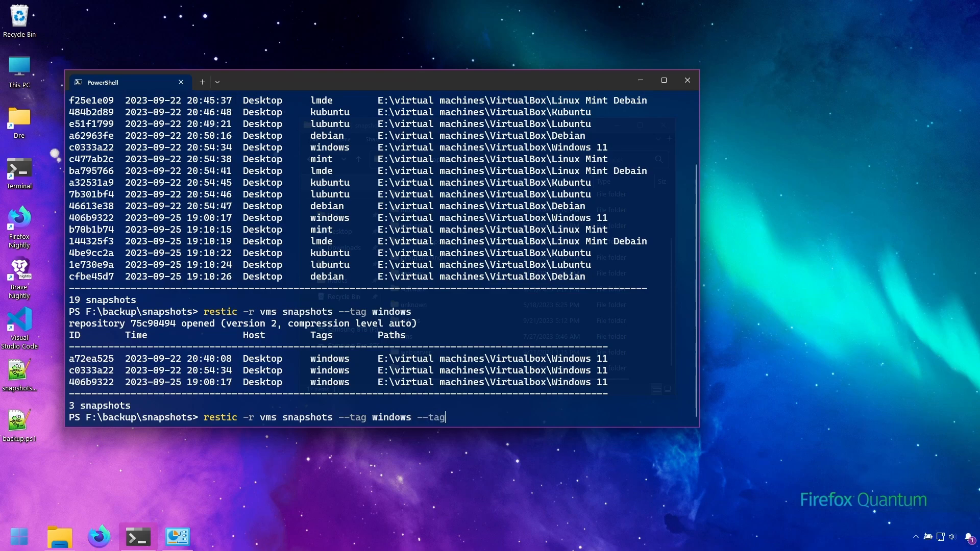
text(kubuntu)
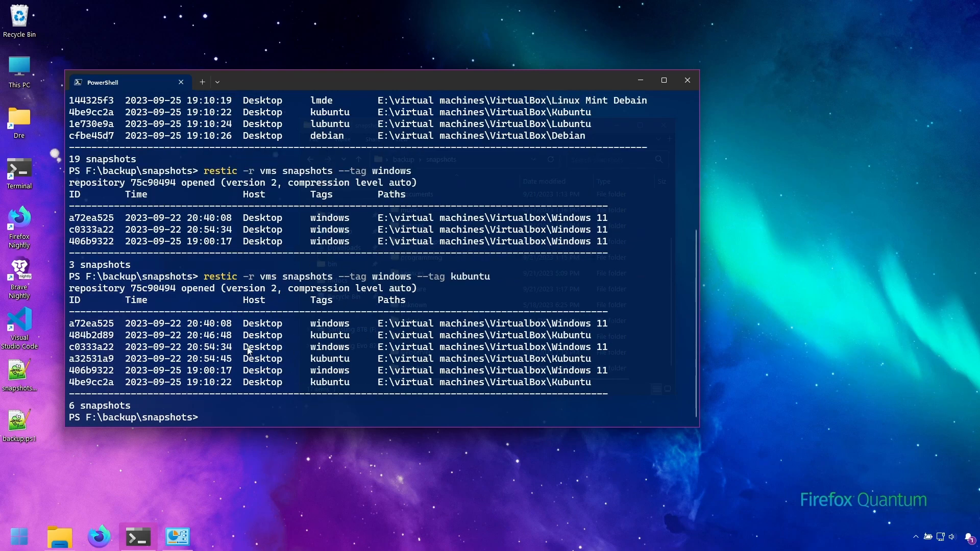
mouse_move(376, 401)
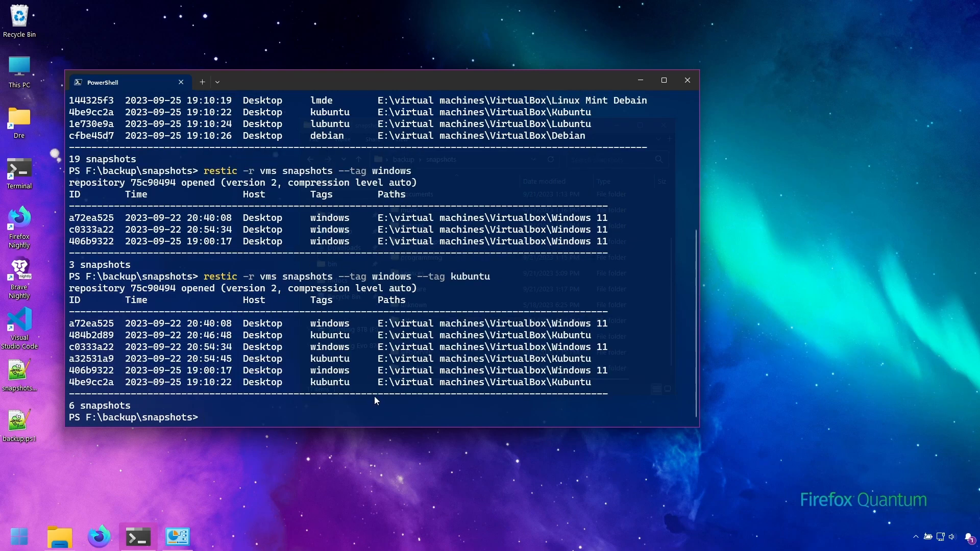
mouse_move(312, 335)
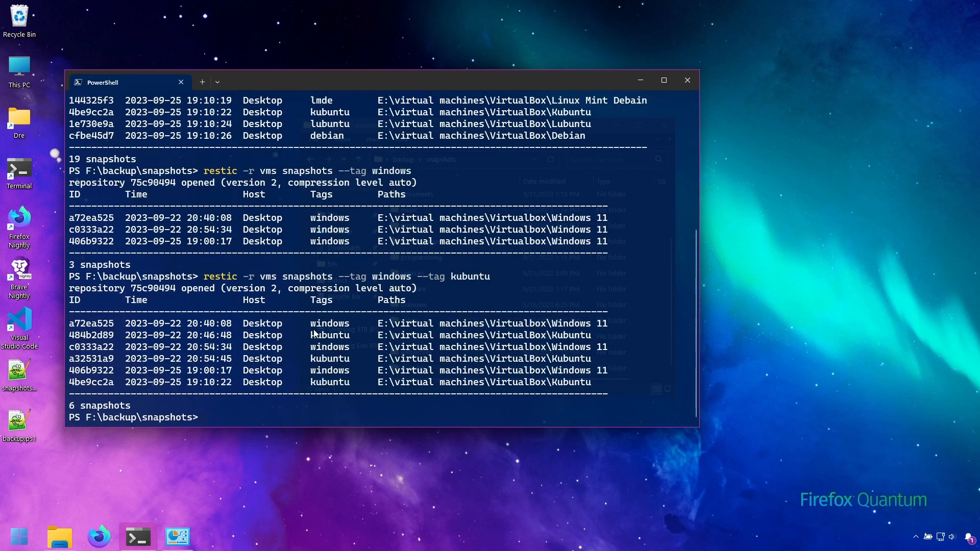
double_click(321, 299)
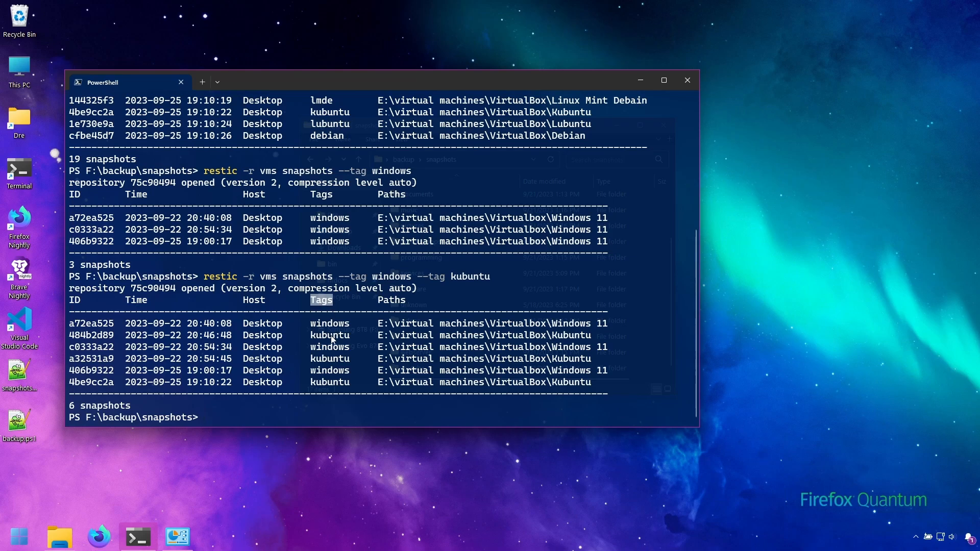
mouse_move(336, 359)
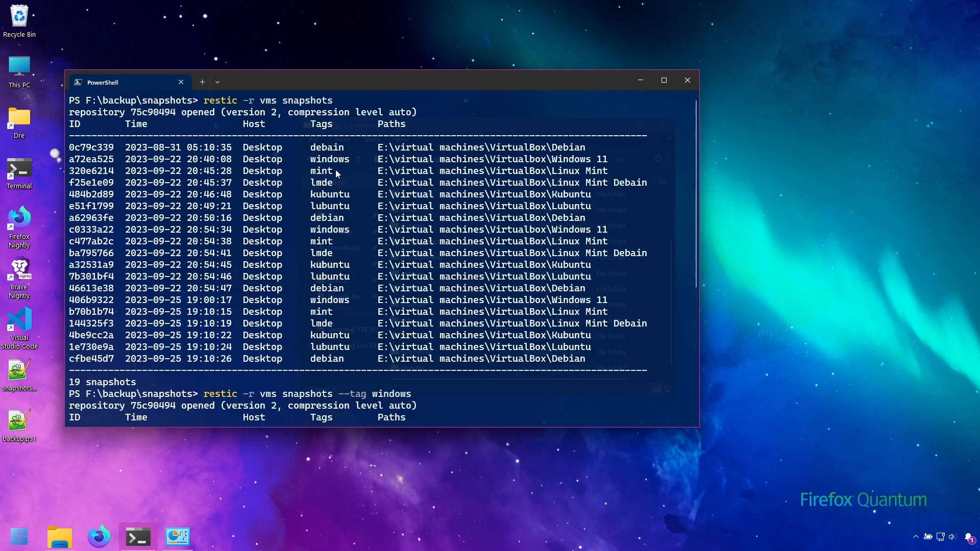
mouse_move(330, 165)
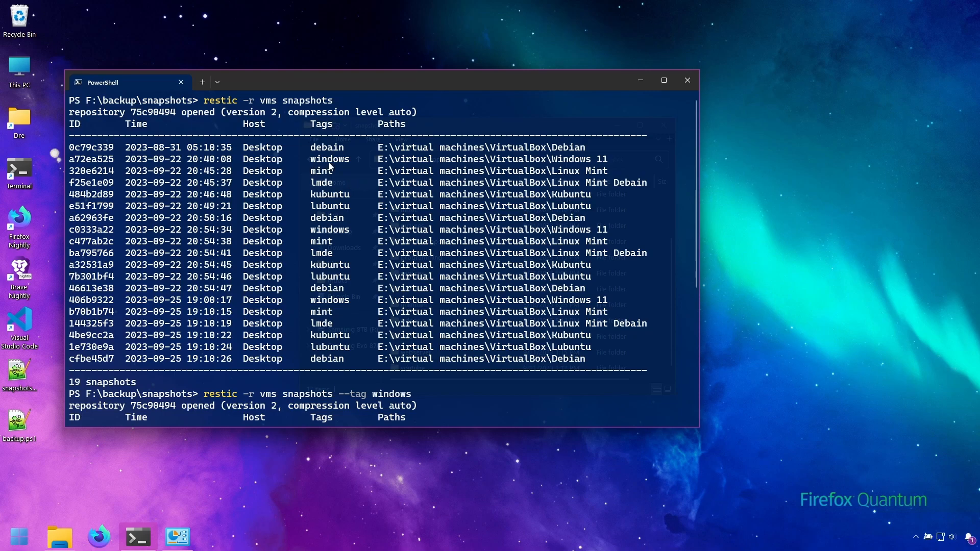
mouse_move(344, 319)
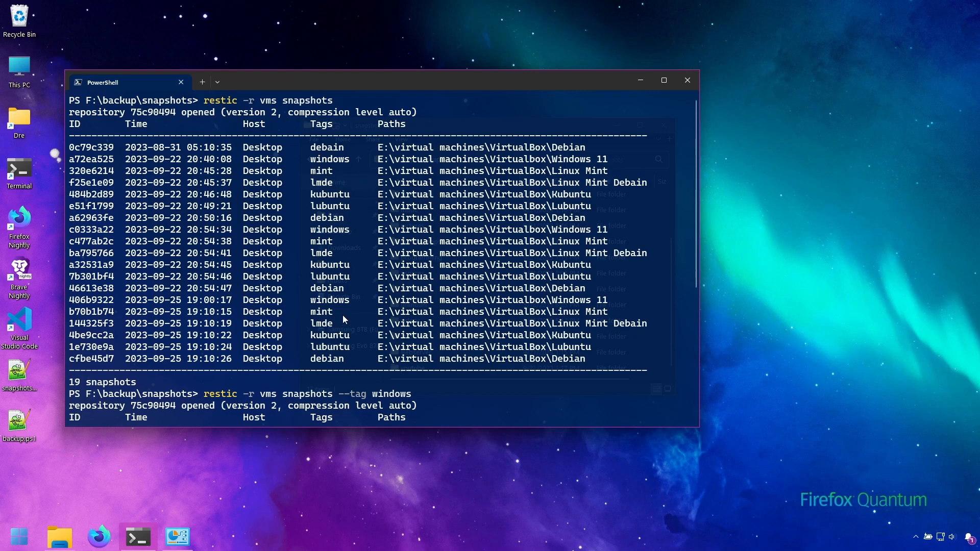
mouse_move(286, 209)
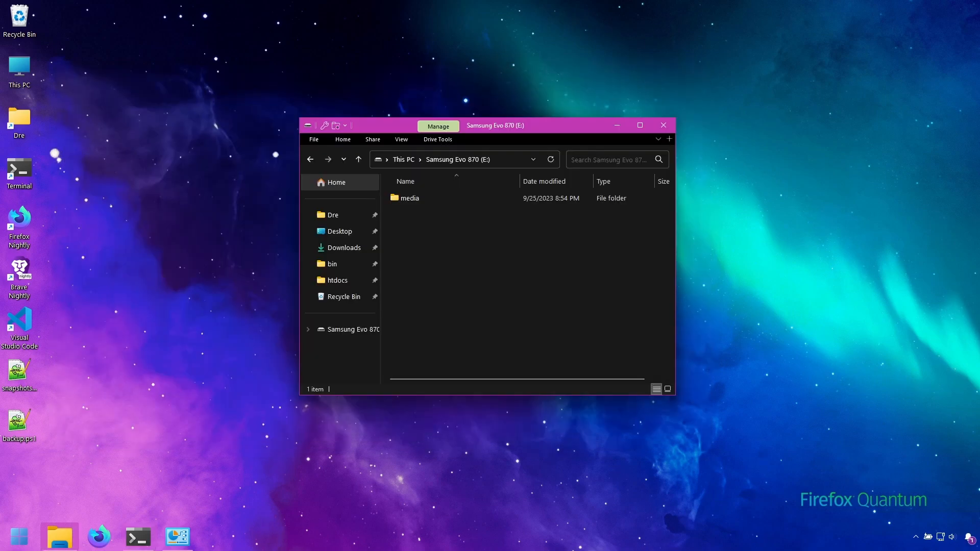
click(410, 198)
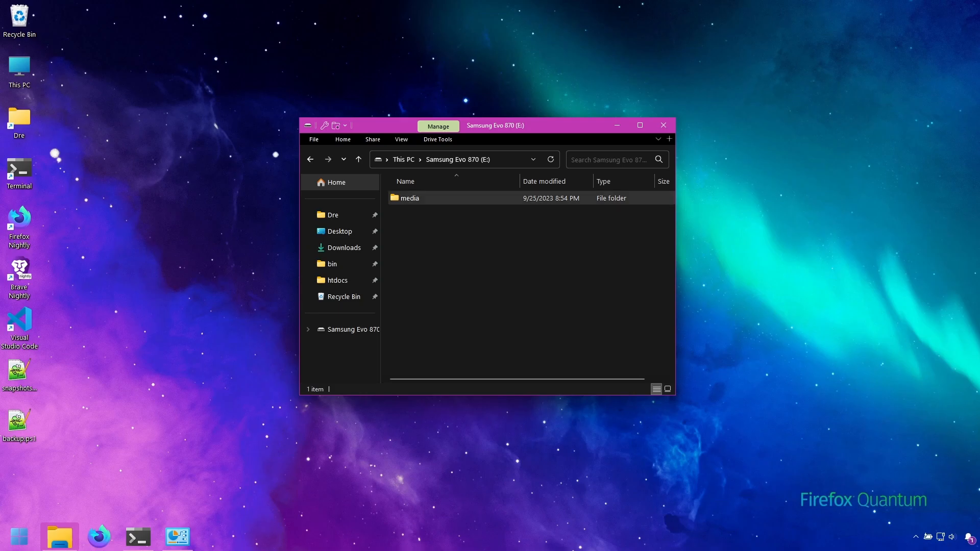
click(136, 535)
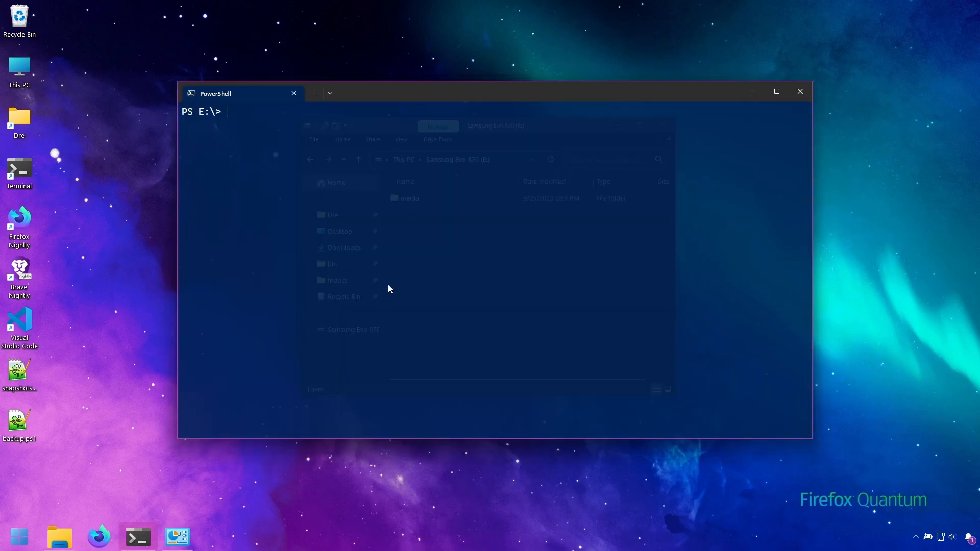
Back up documents, music, pictures, software and videos tagged media, saving snapshot 2cfd9f55.
text(cls)
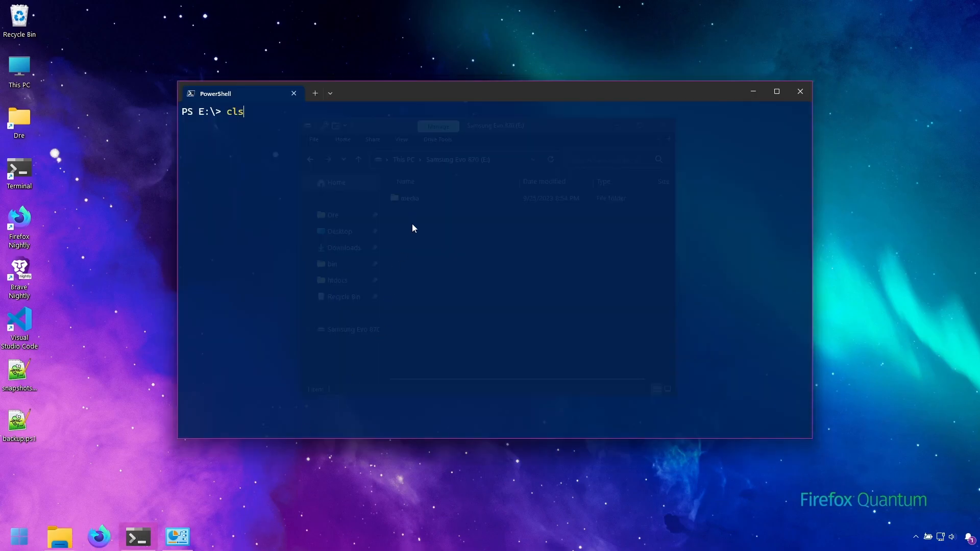
click(777, 91)
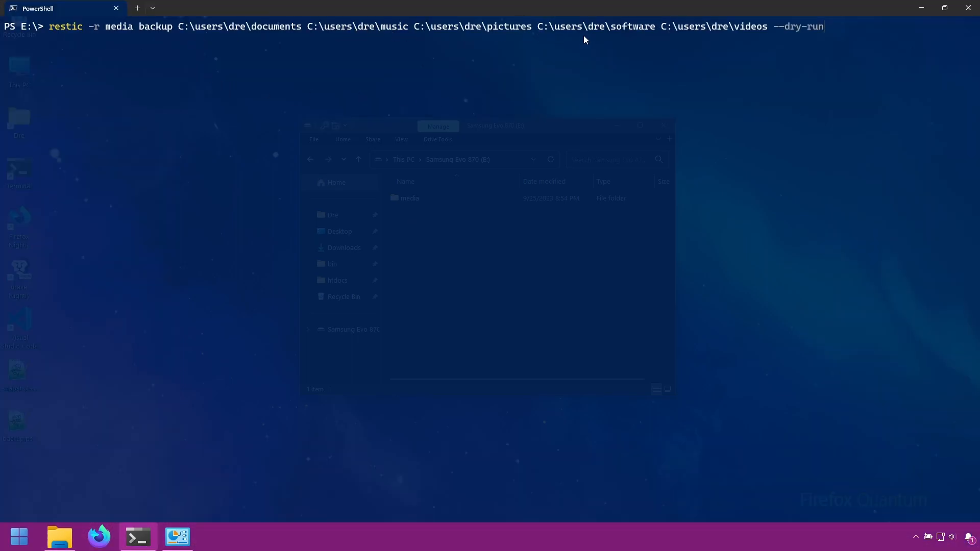
mouse_move(767, 57)
text(tag)
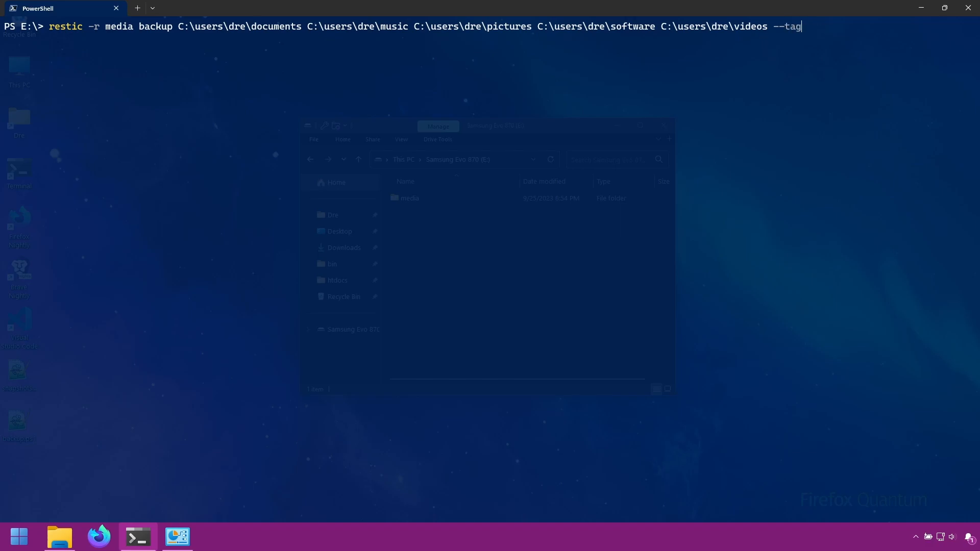
text(media)
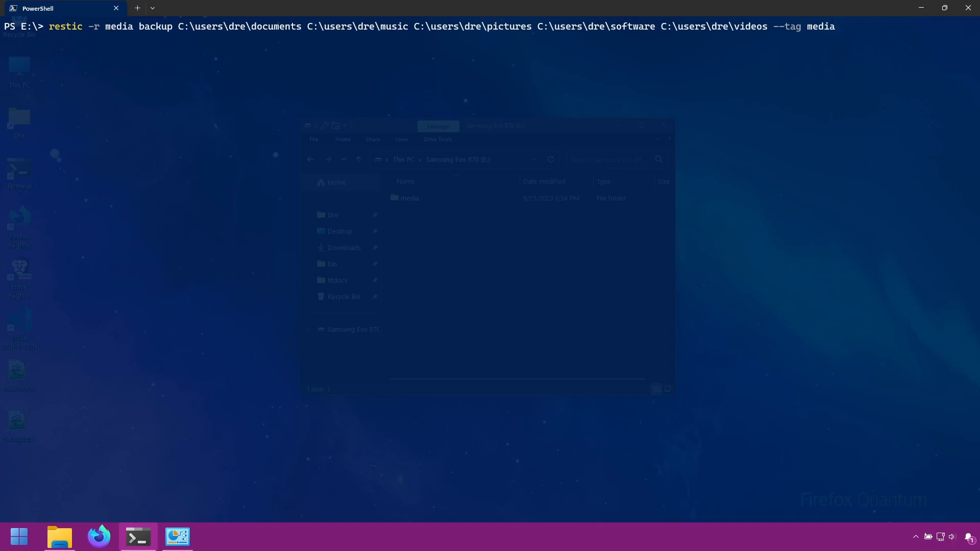
key(Enter)
text(restic -r media snapshots)
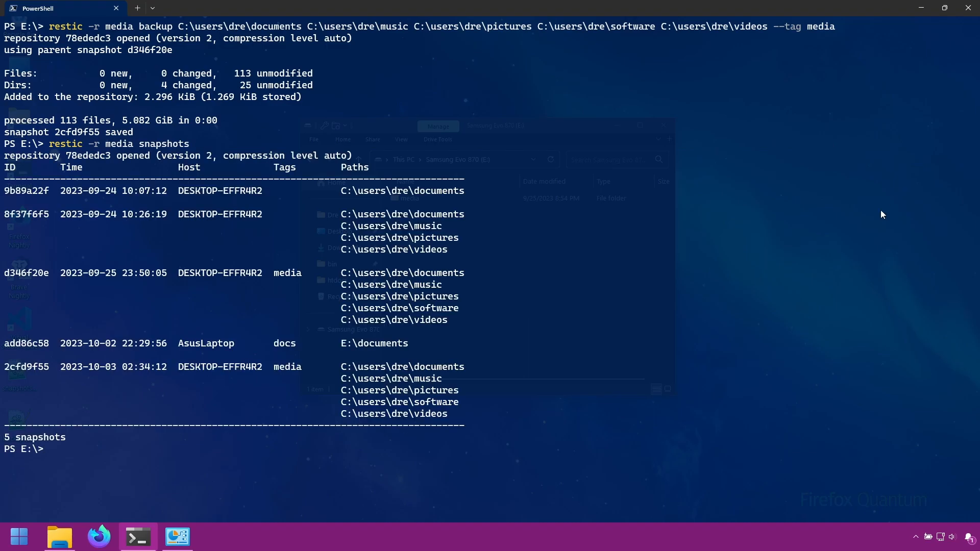
mouse_move(283, 371)
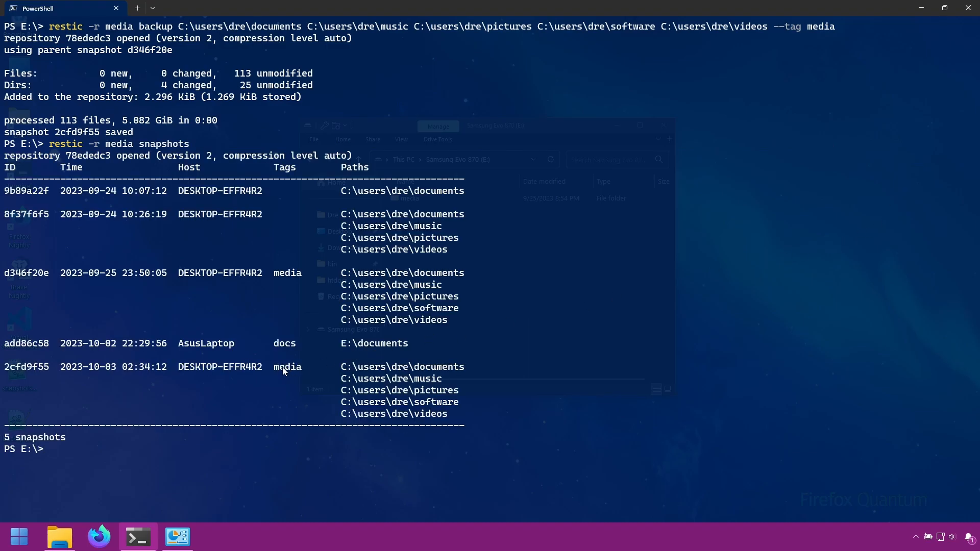
List media repository snapshots, narrowing to the 2 tagged media.
double_click(287, 272)
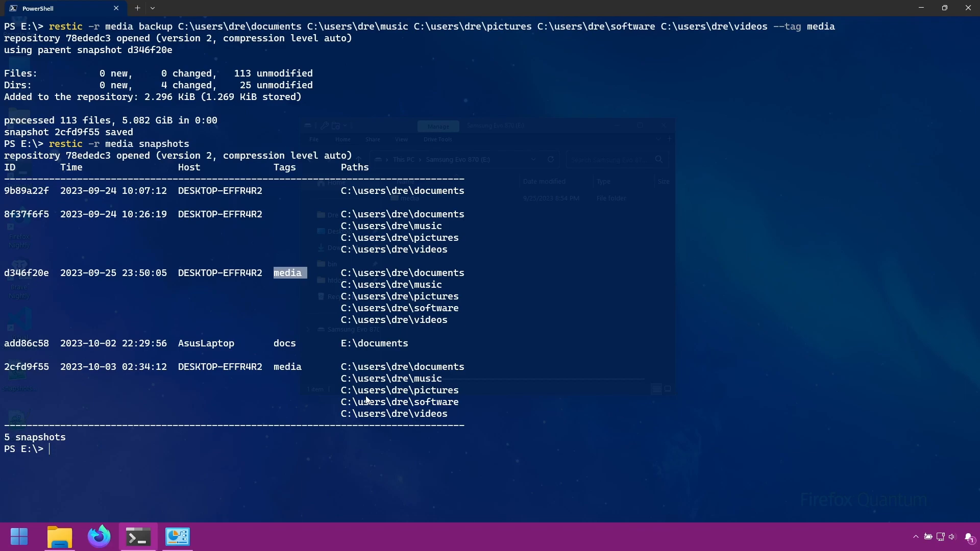
text(restic -r media snapshots)
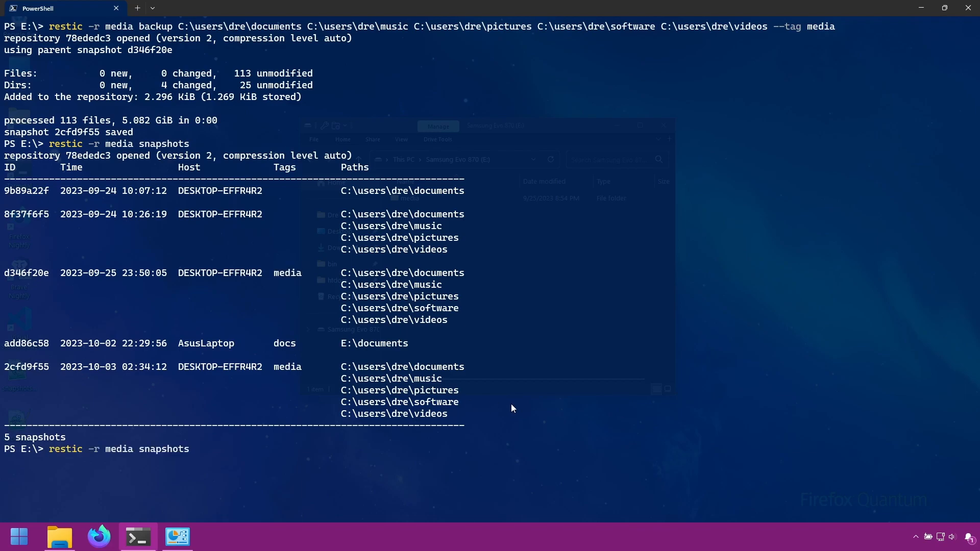
text(--group-by tags, paths)
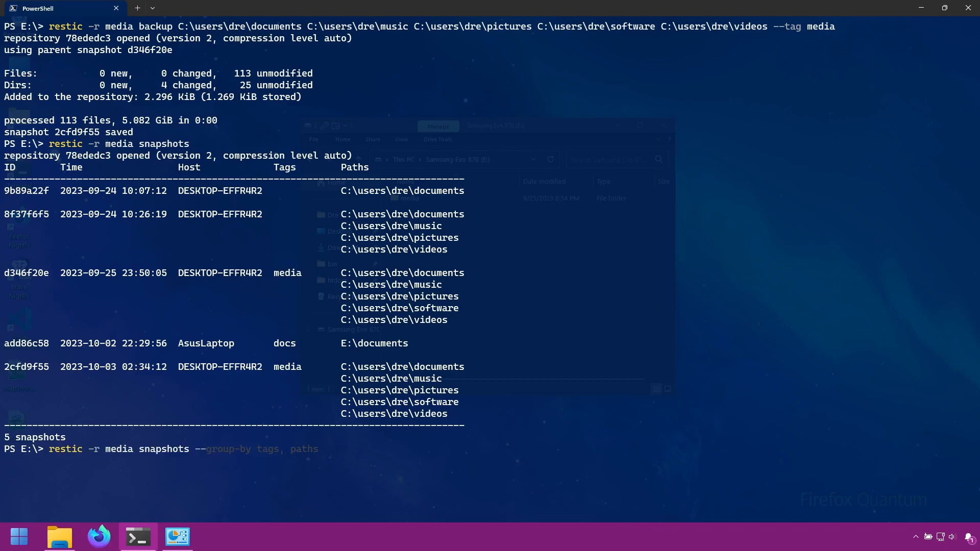
text(--tag media --tag docs)
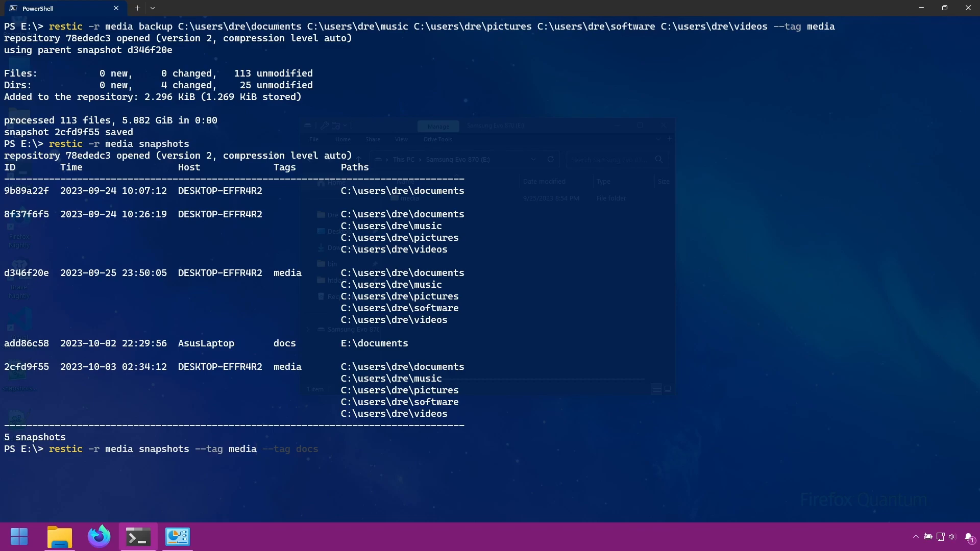
key(Enter)
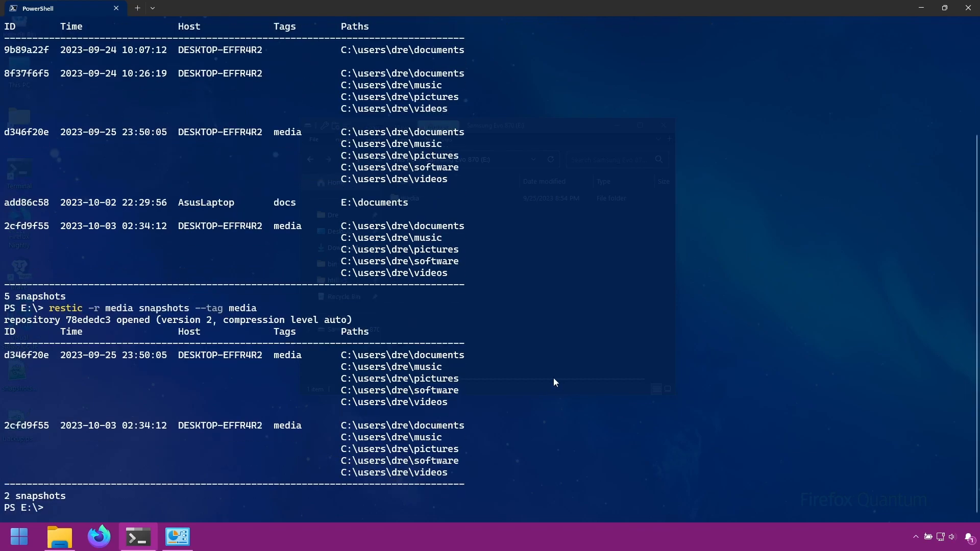
mouse_move(369, 456)
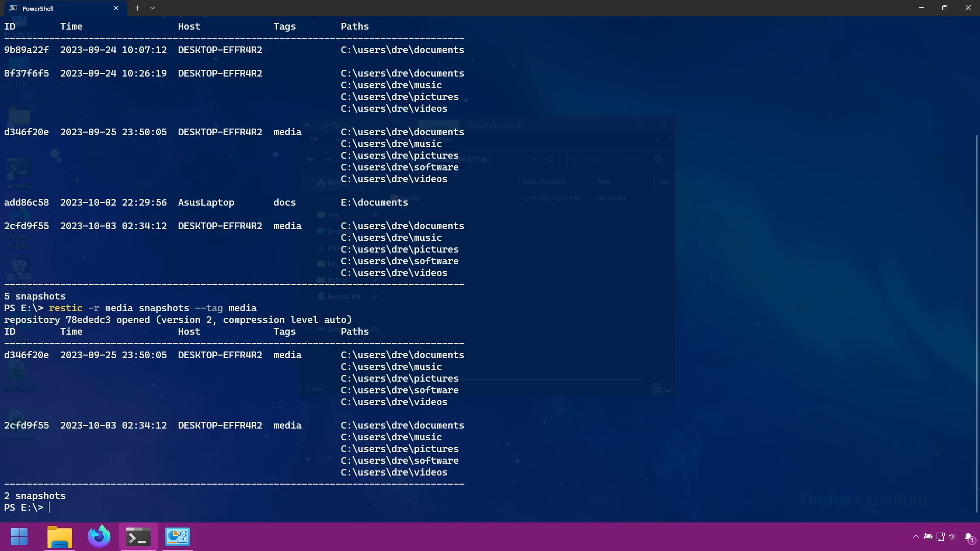
mouse_move(51, 357)
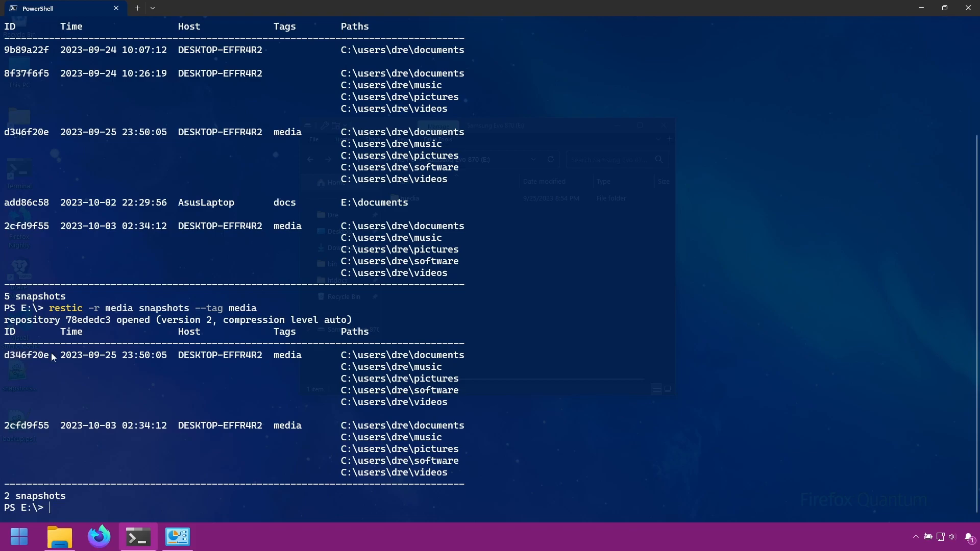
text(restic -r media snapshots --tag media)
text(restic -r media tag --se)
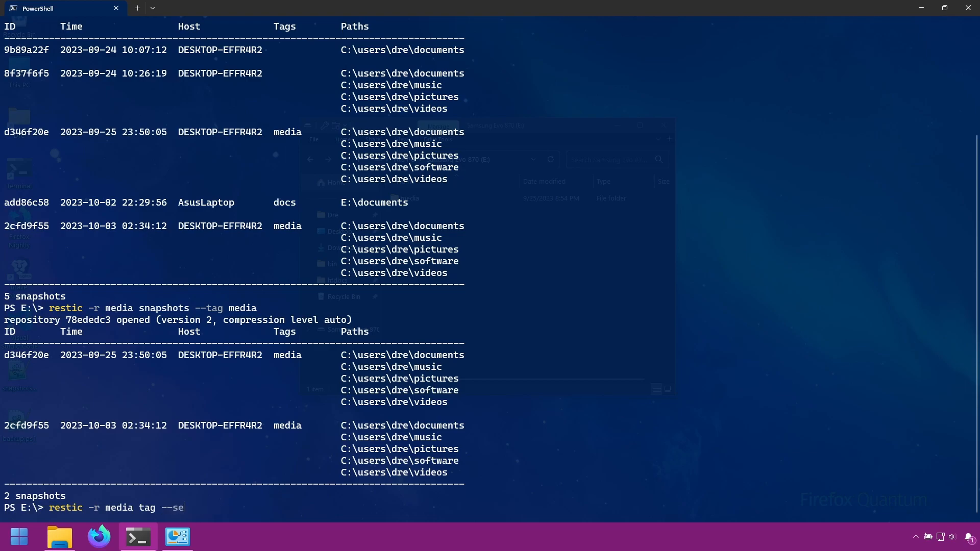
Replace snapshot d346f20e's tags with "files,docs" using tag --set.
text(t "")
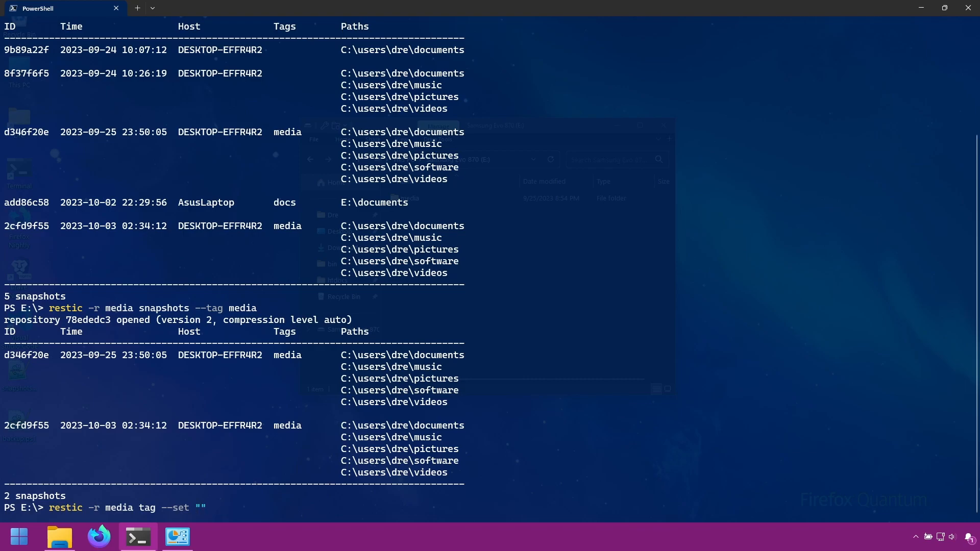
text(file)
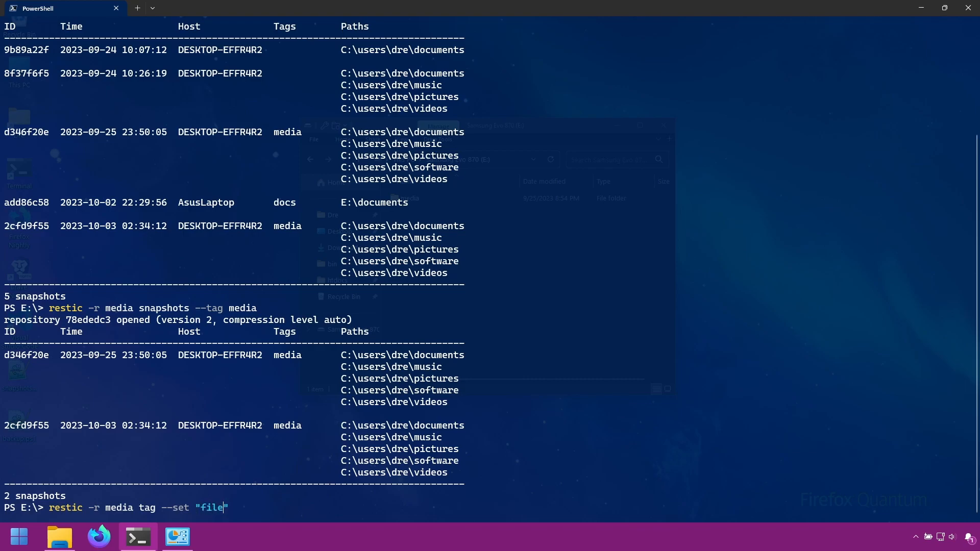
text(s)
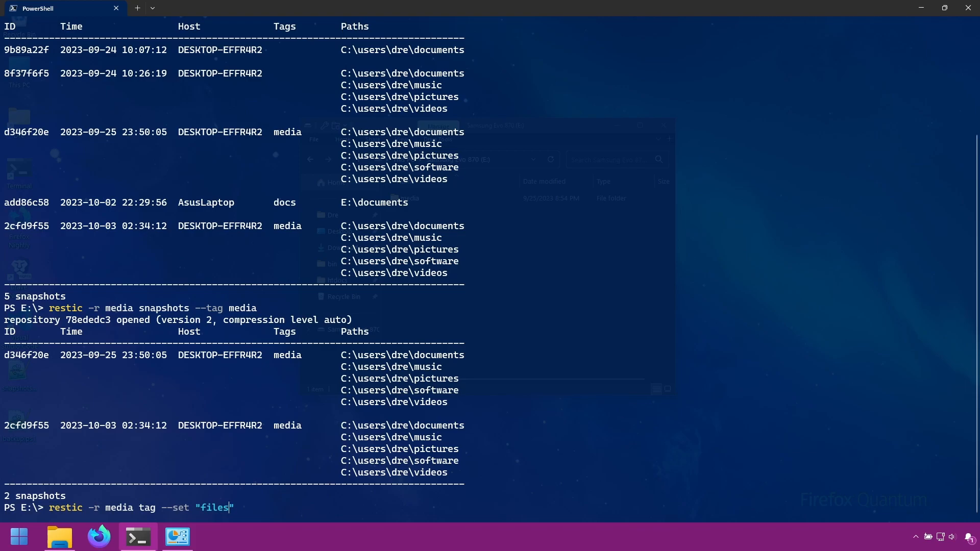
text(,)
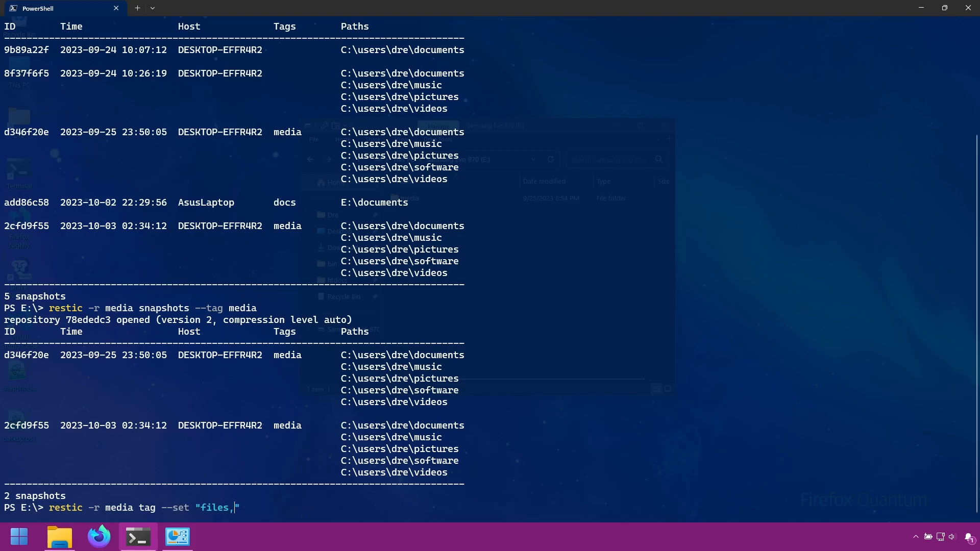
text(doc)
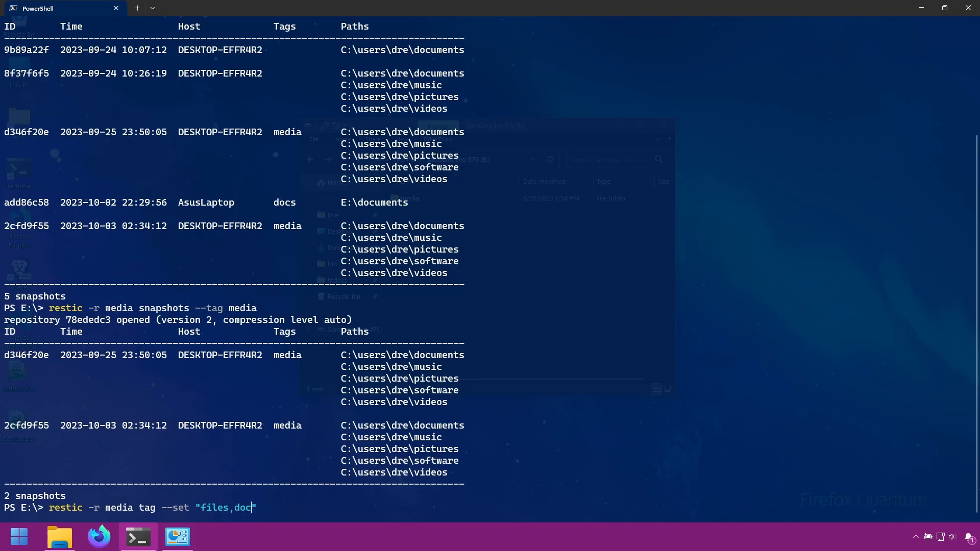
text(s)
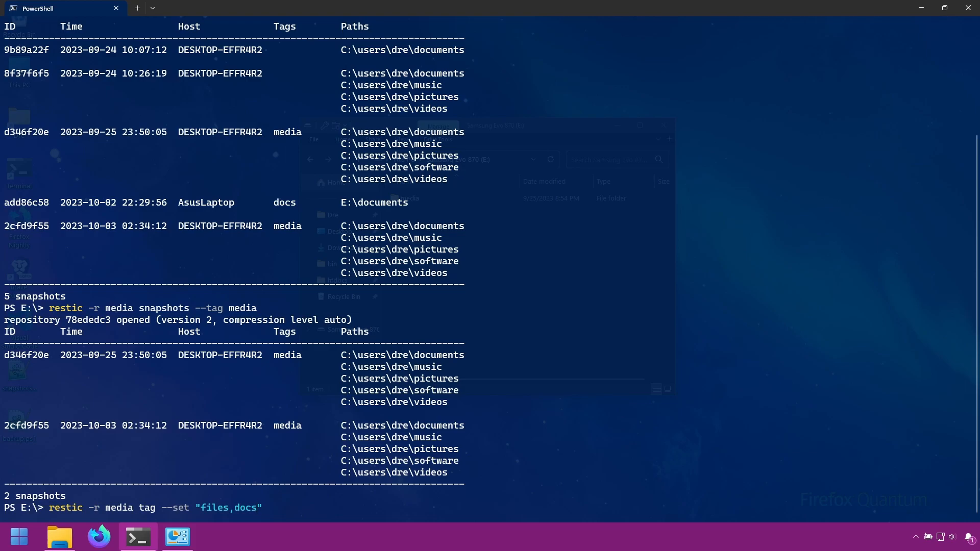
text(d346f20e)
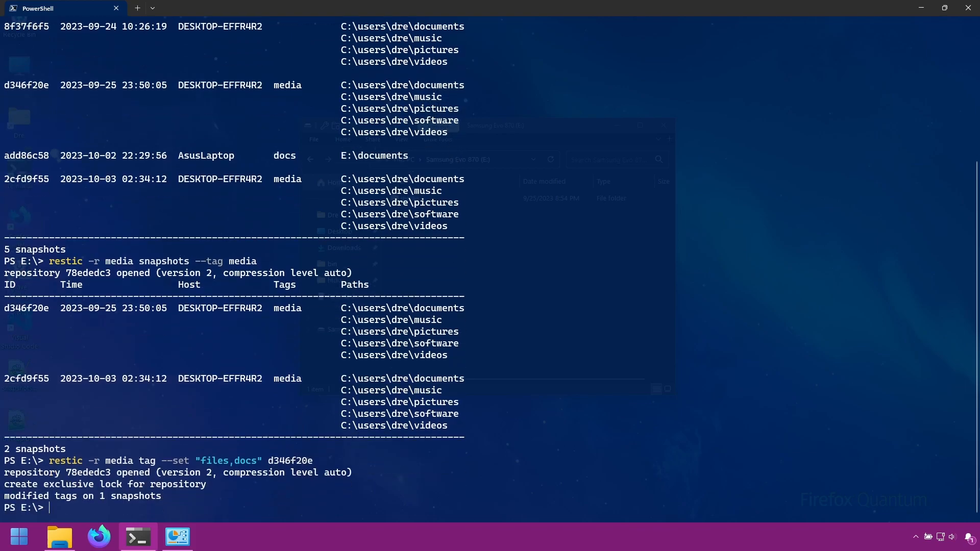
List media-tagged snapshots and attempt setting the media tag using the old ID.
text(restic -r media snapshots --tag media)
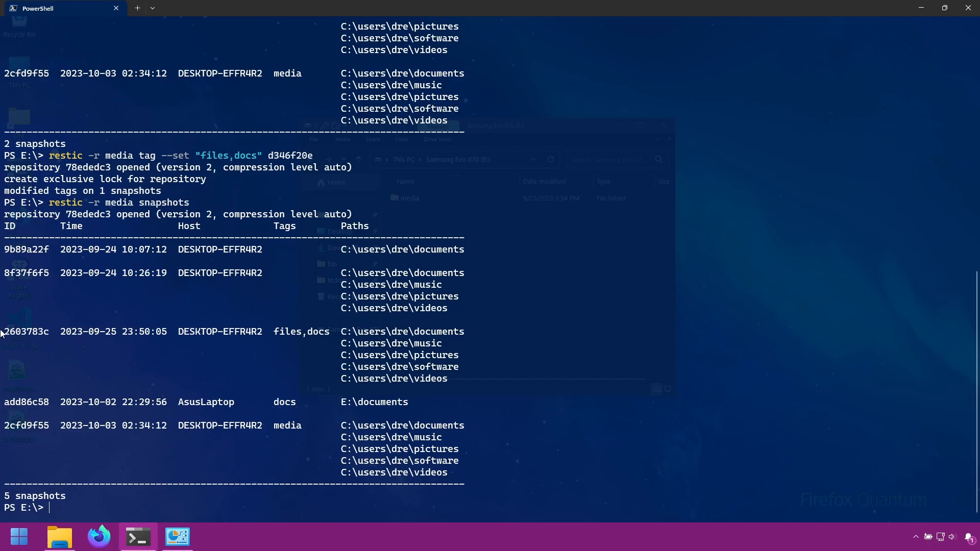
mouse_move(334, 336)
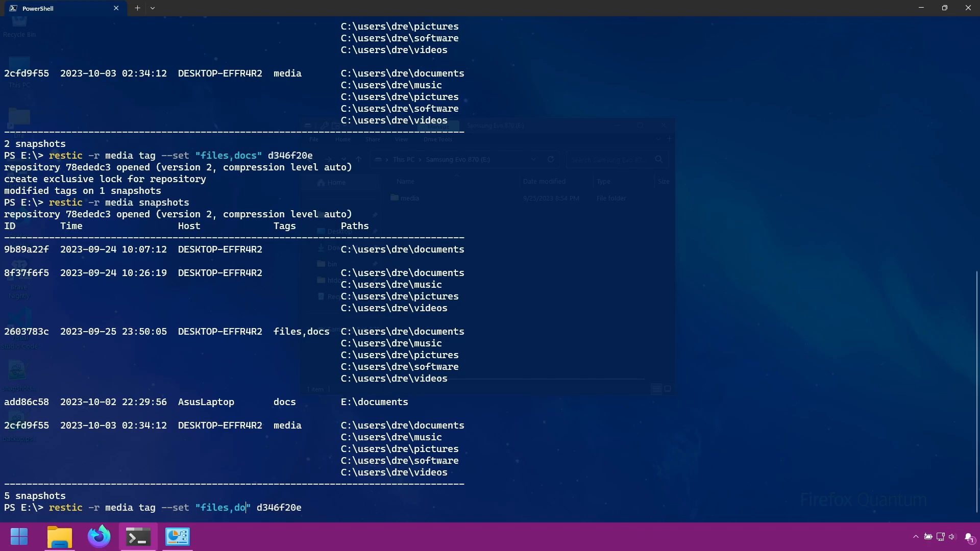
text(me)
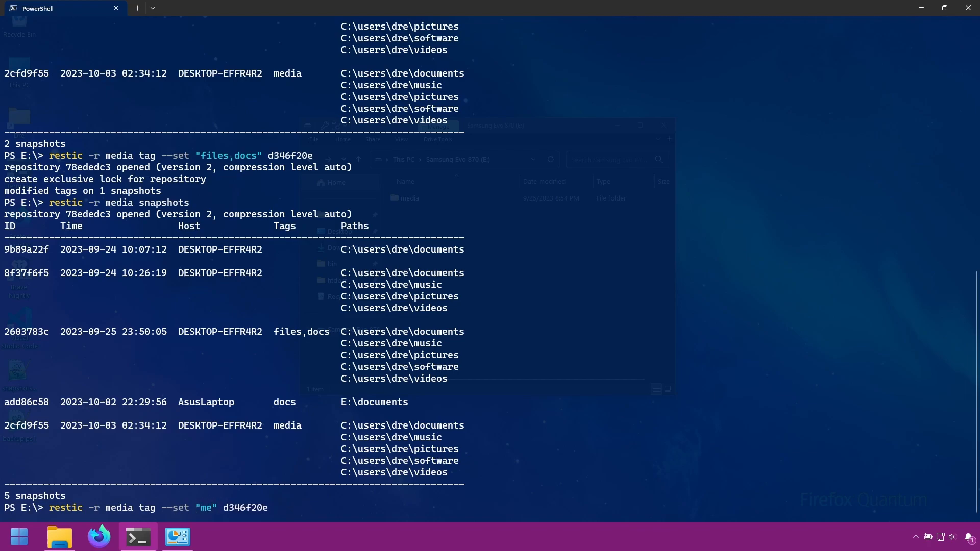
text(dia)
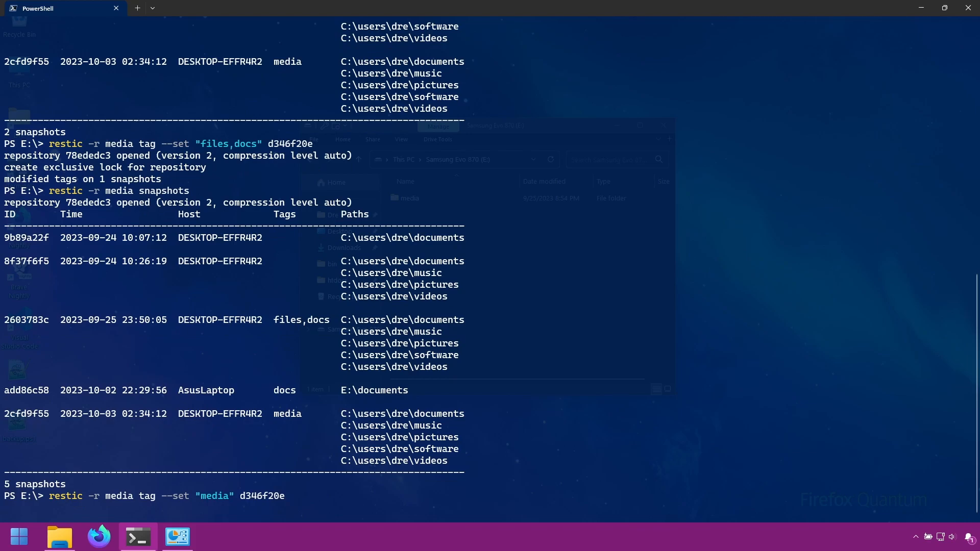
key(Enter)
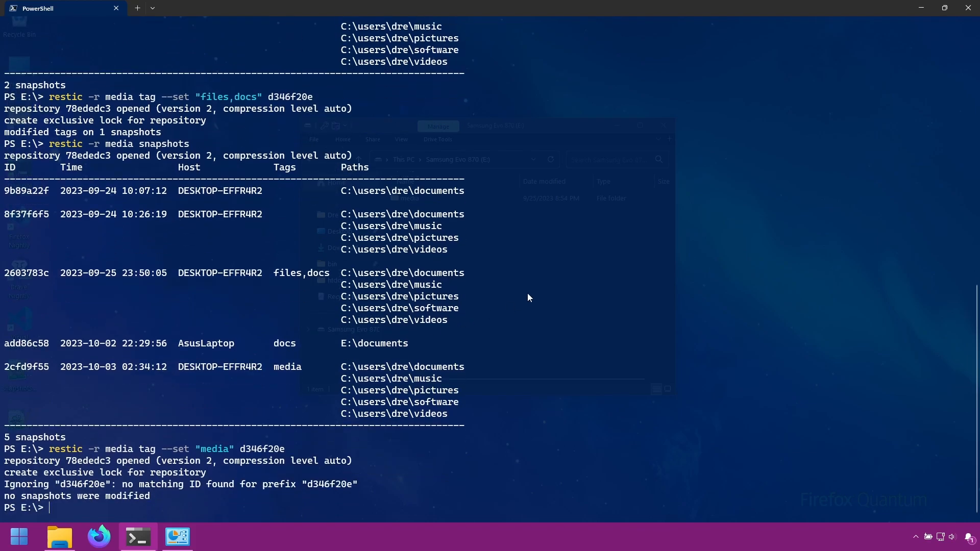
mouse_move(315, 284)
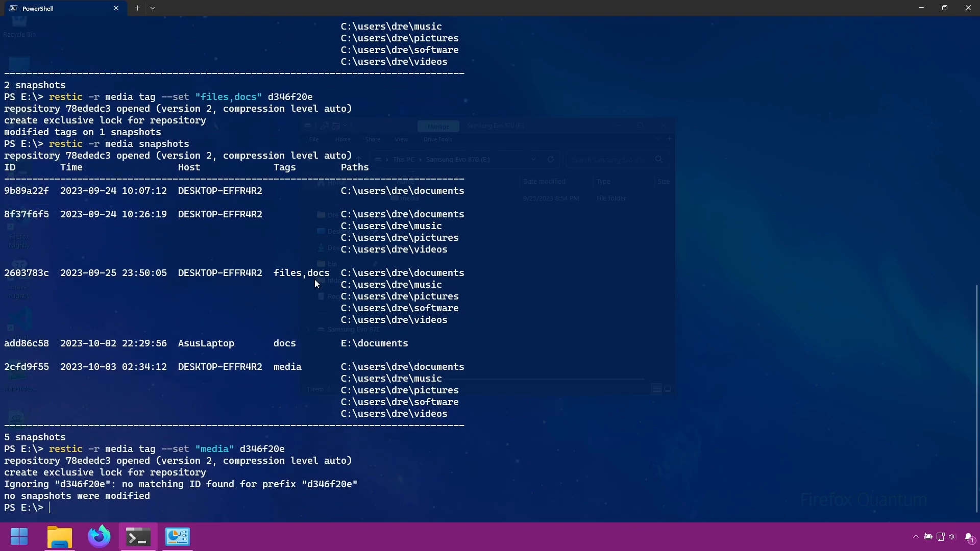
Set media on snapshot 2603783c and relist, showing its new ID 84684bd5.
double_click(26, 273)
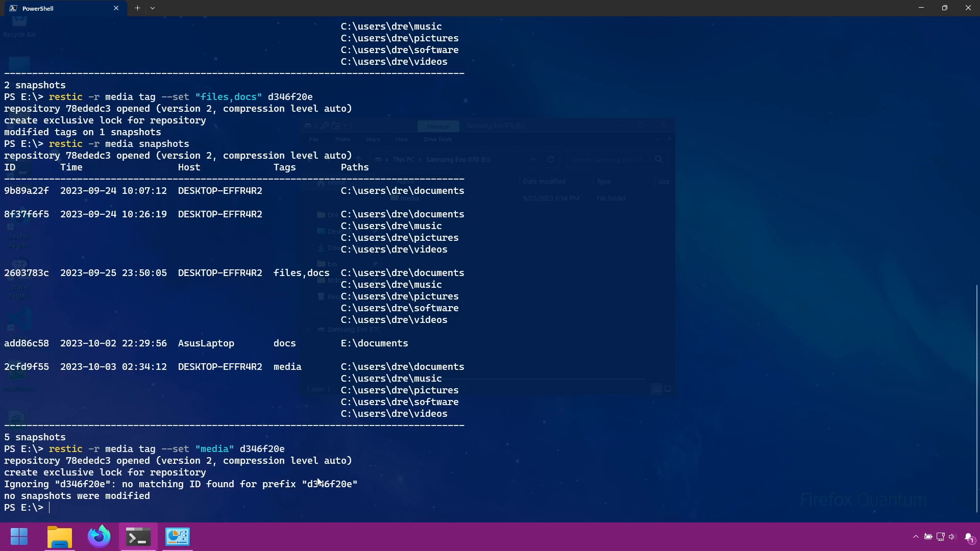
mouse_move(342, 496)
text(restic -r media tag --set "media)
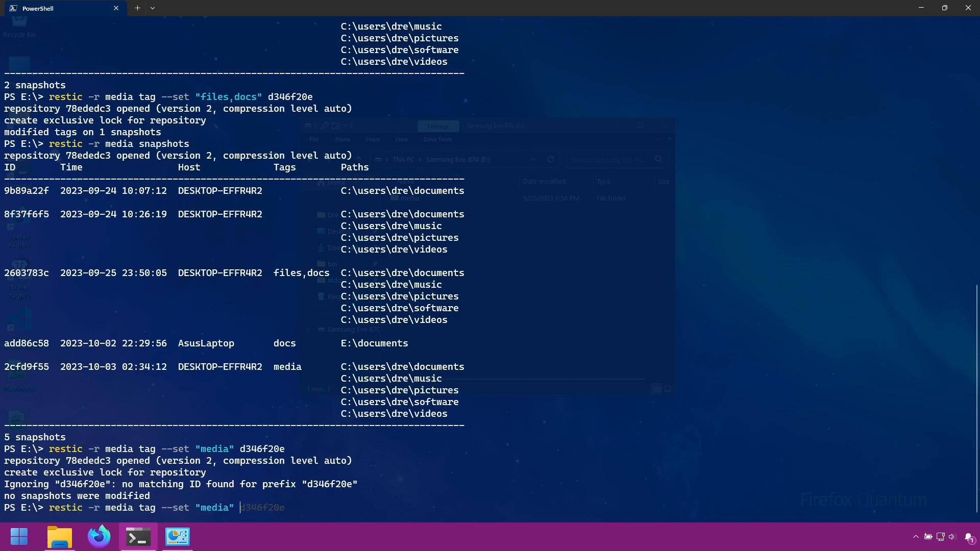
text(2603783c)
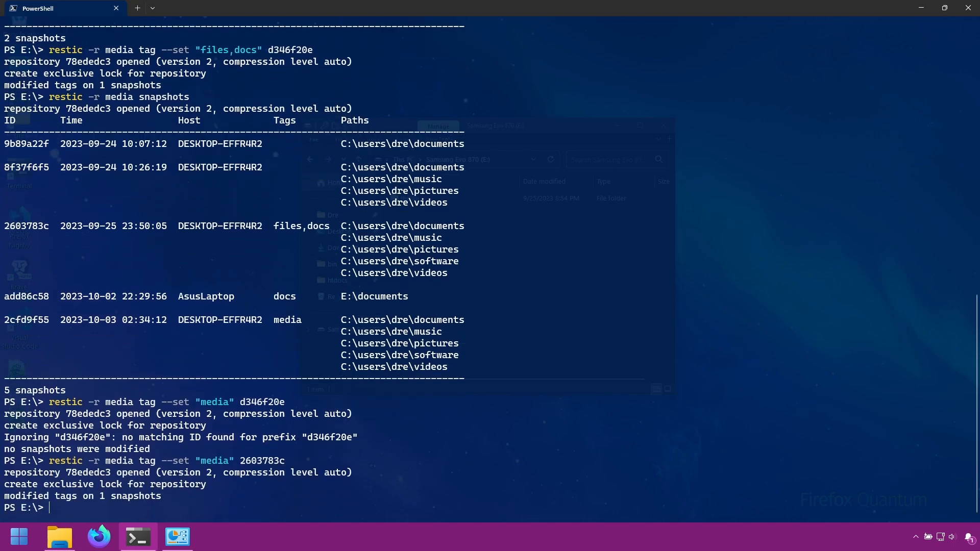
text(restic -r media snapshots)
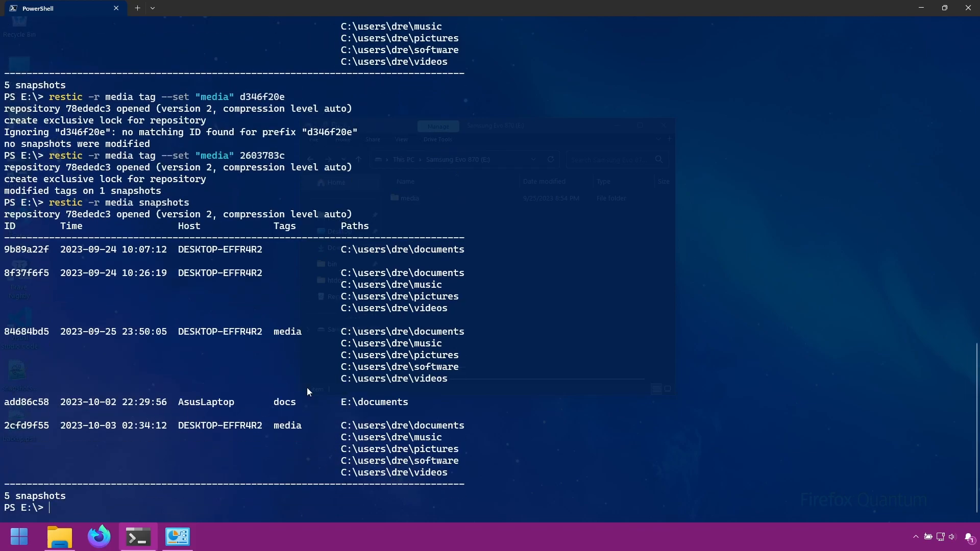
mouse_move(274, 340)
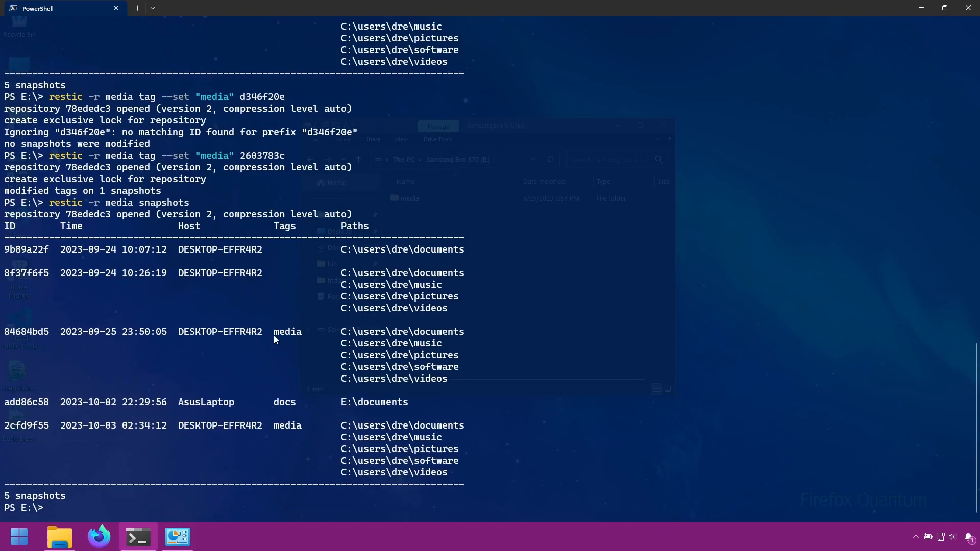
mouse_move(225, 402)
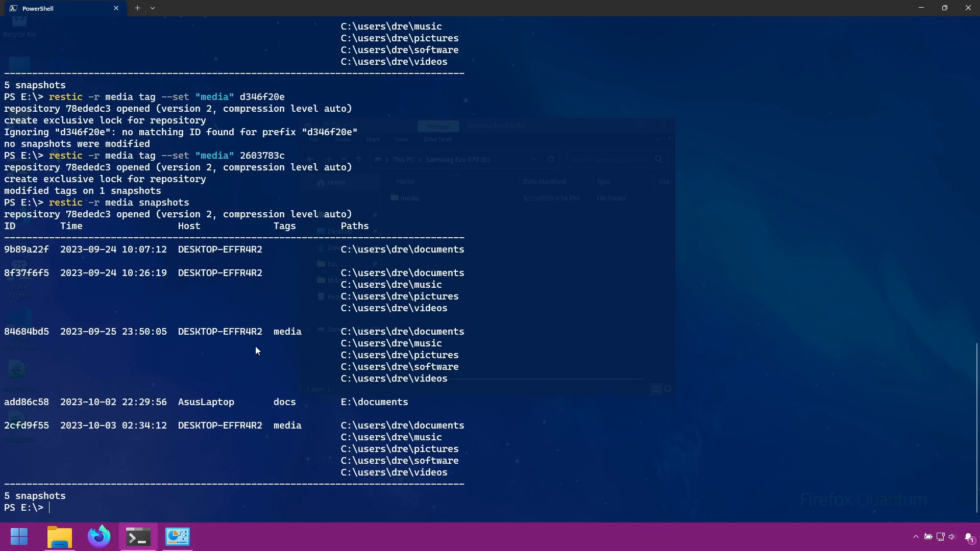
mouse_move(373, 419)
text(restic -r media tag --set "files" 260)
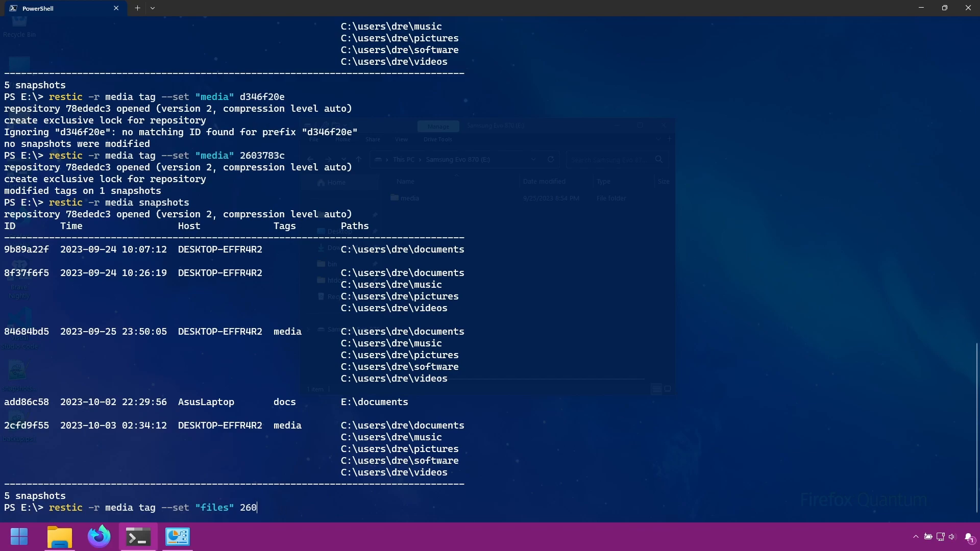
Enter tag --set "files" --tag "media" to retag every media snapshot as files.
key(BackSpace)
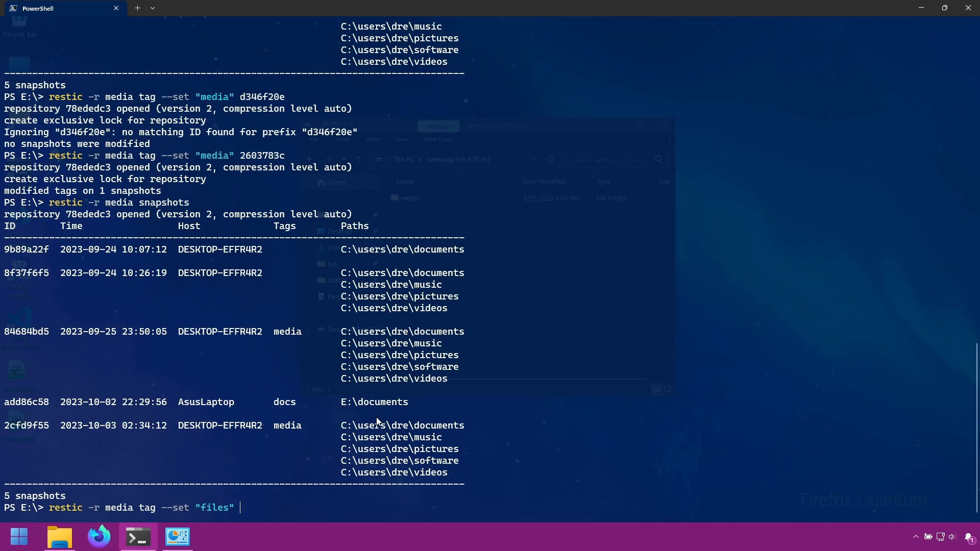
text(--tag)
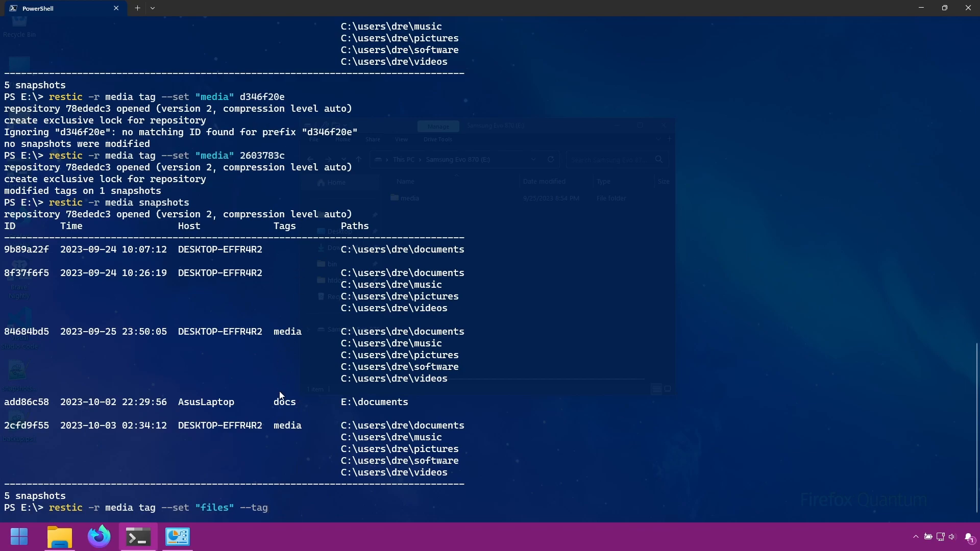
mouse_move(284, 355)
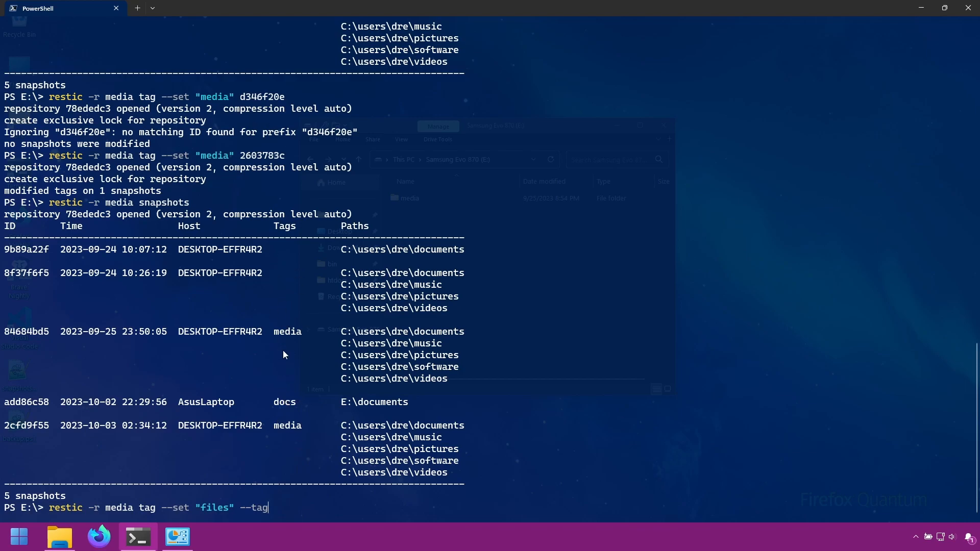
text("m)
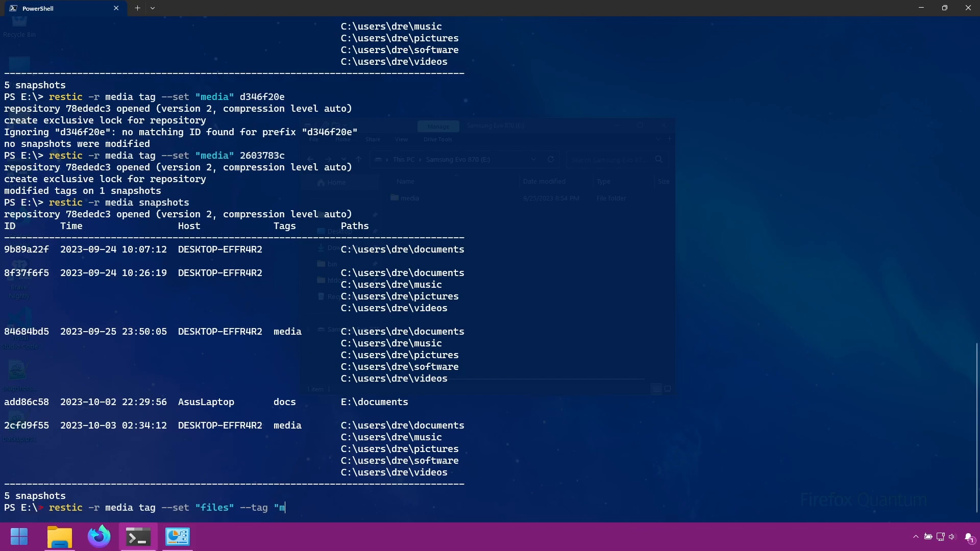
text(edia)
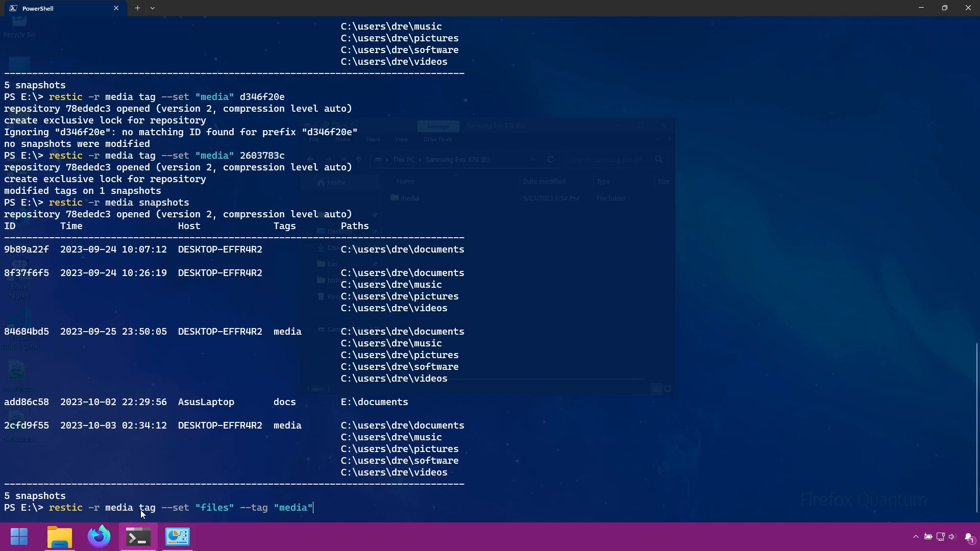
double_click(215, 508)
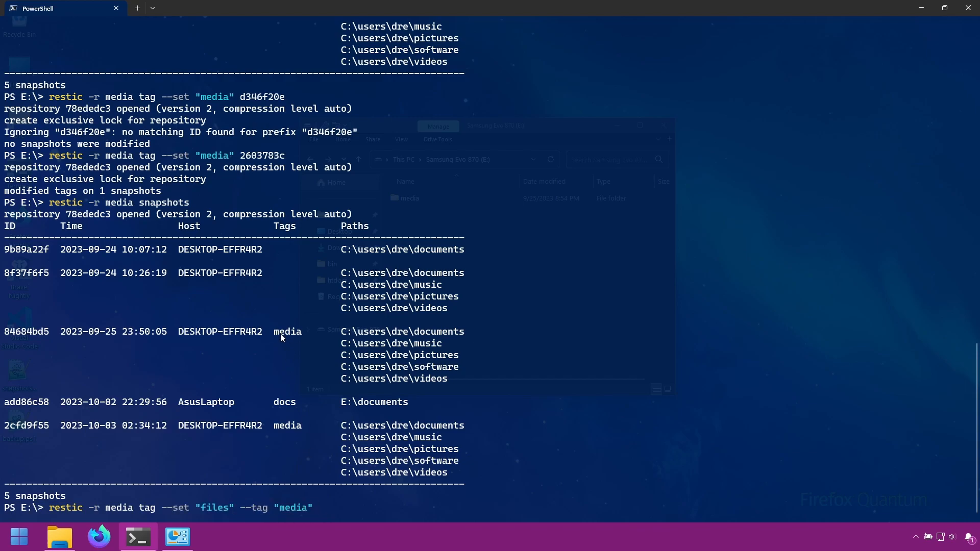
double_click(287, 425)
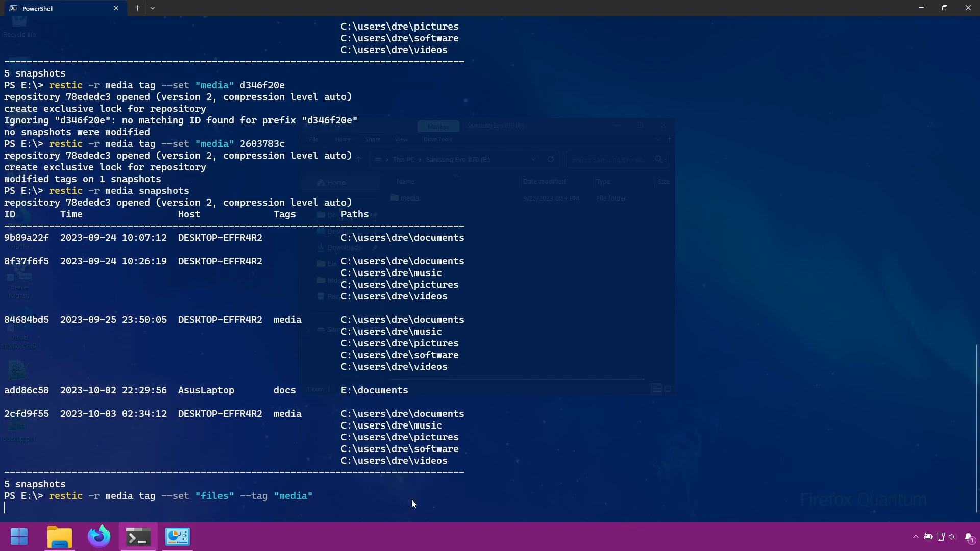
Apply the files retag to 2 snapshots and list them as 7d5d916b and 2cb03e54.
key(Enter)
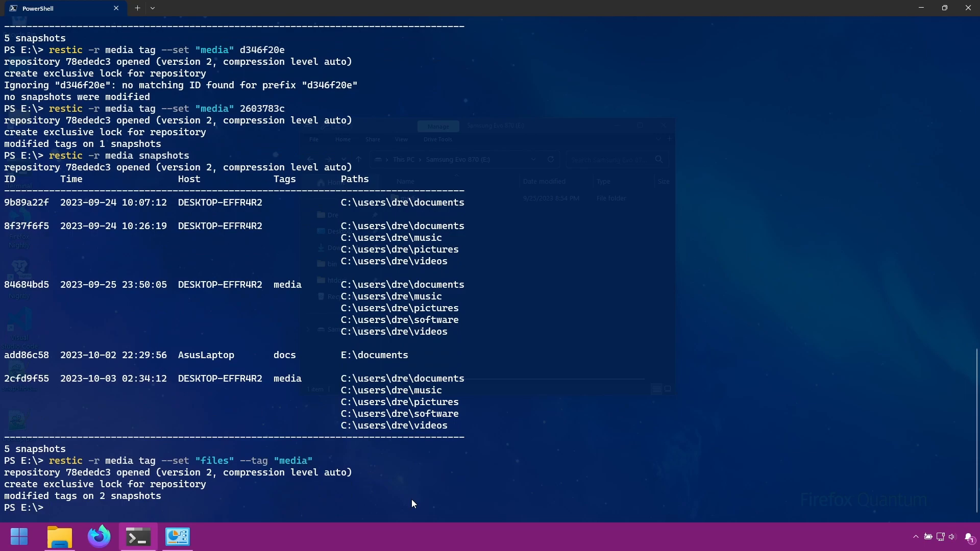
key(Enter)
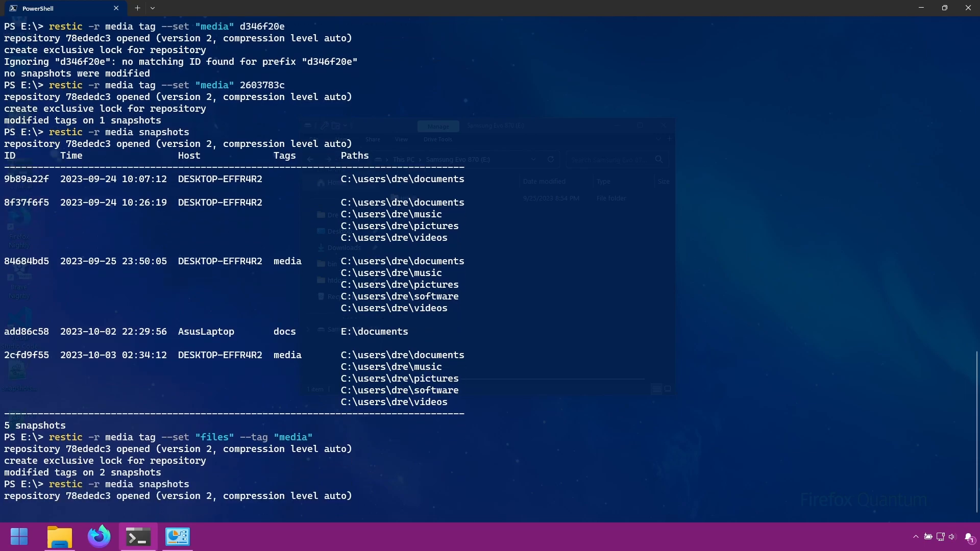
scroll(down, 3)
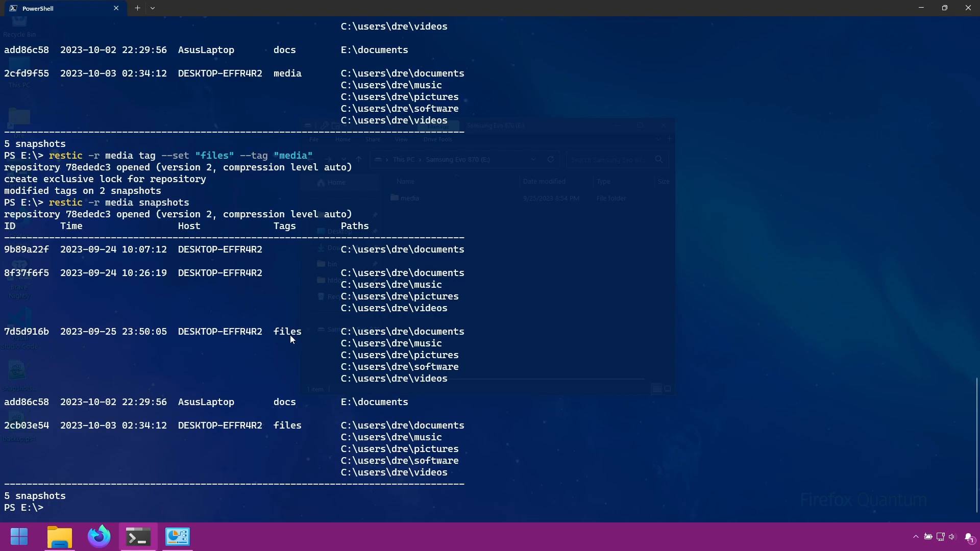
double_click(287, 331)
text(restic -r media tag --set "files")
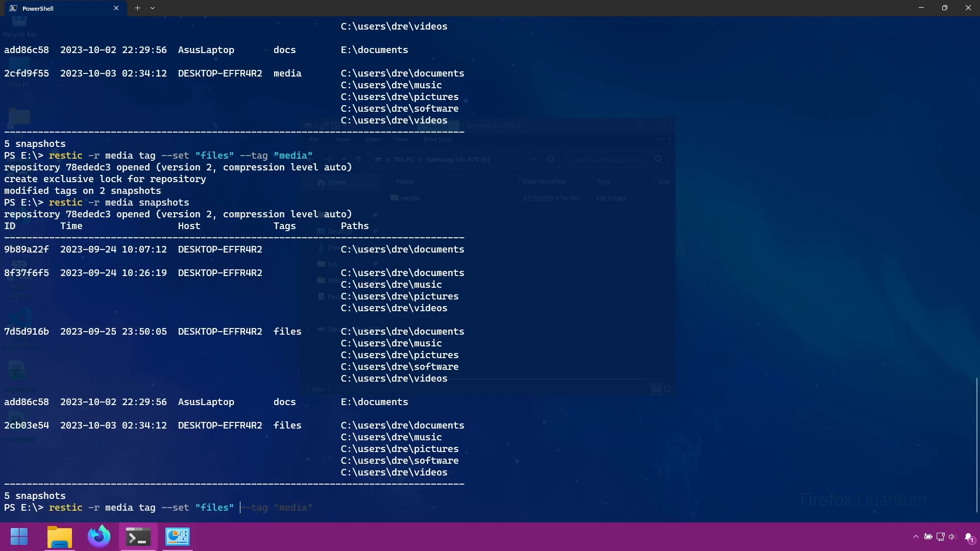
Set media on 7d5d916b and 2cb03e54 by ID, relisting them as aefa6582 and b3f8118d.
double_click(26, 331)
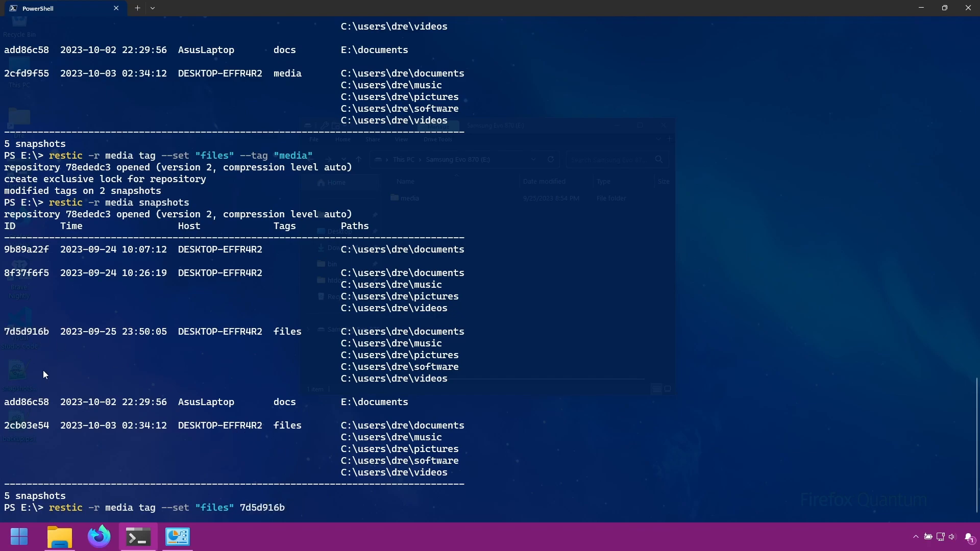
double_click(27, 425)
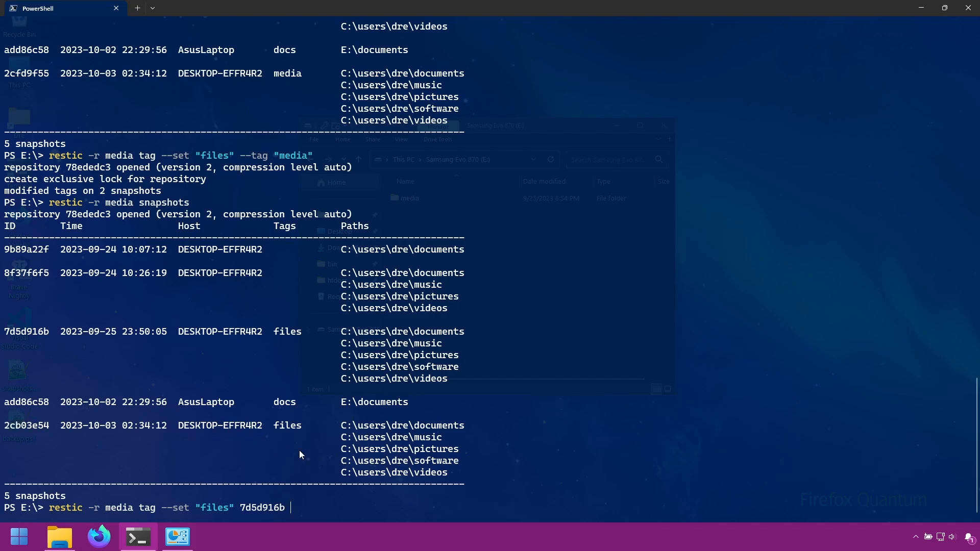
text(2cb03e54)
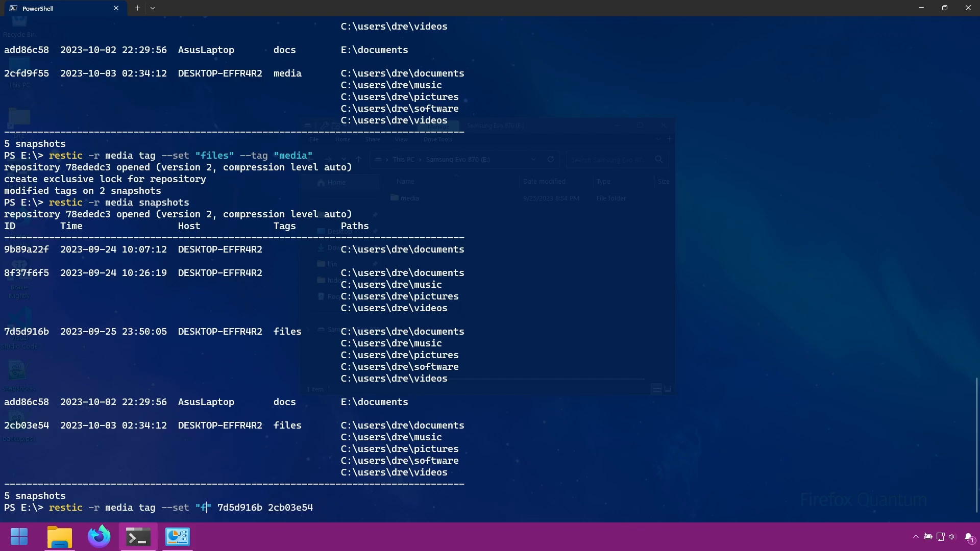
text(edia)
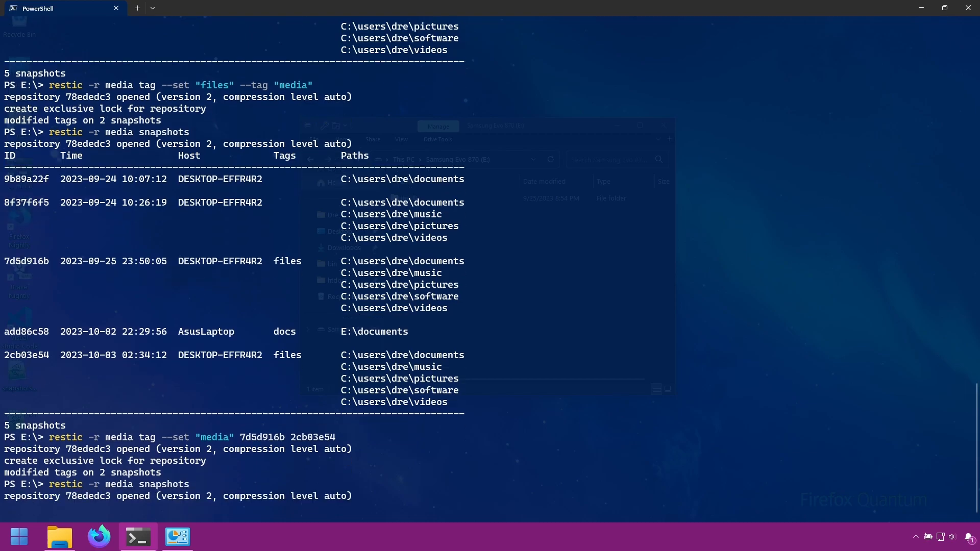
scroll(down, 3)
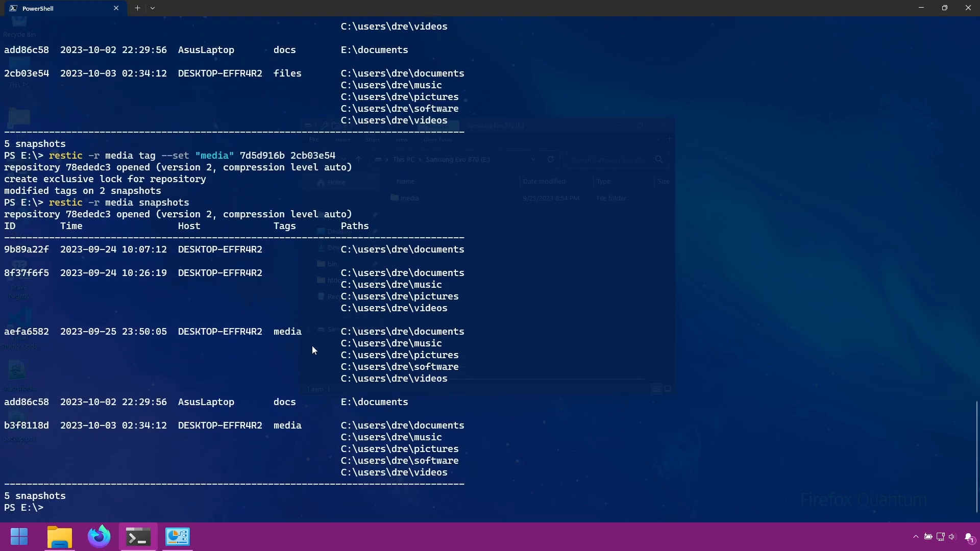
mouse_move(109, 370)
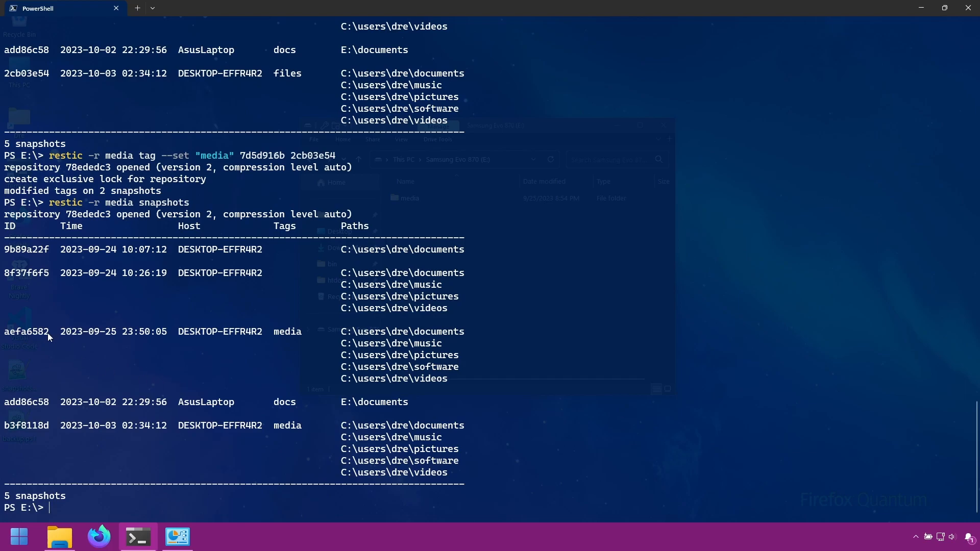
double_click(26, 332)
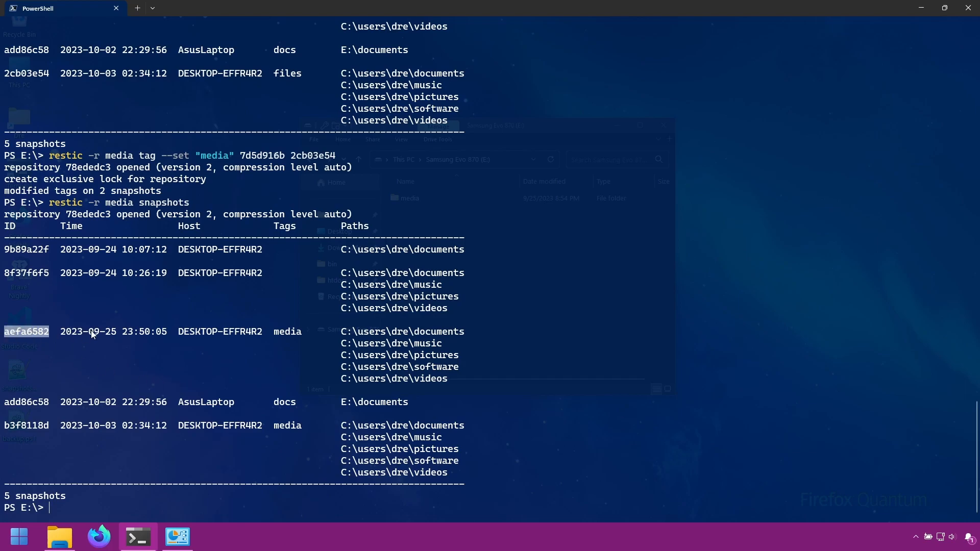
mouse_move(311, 313)
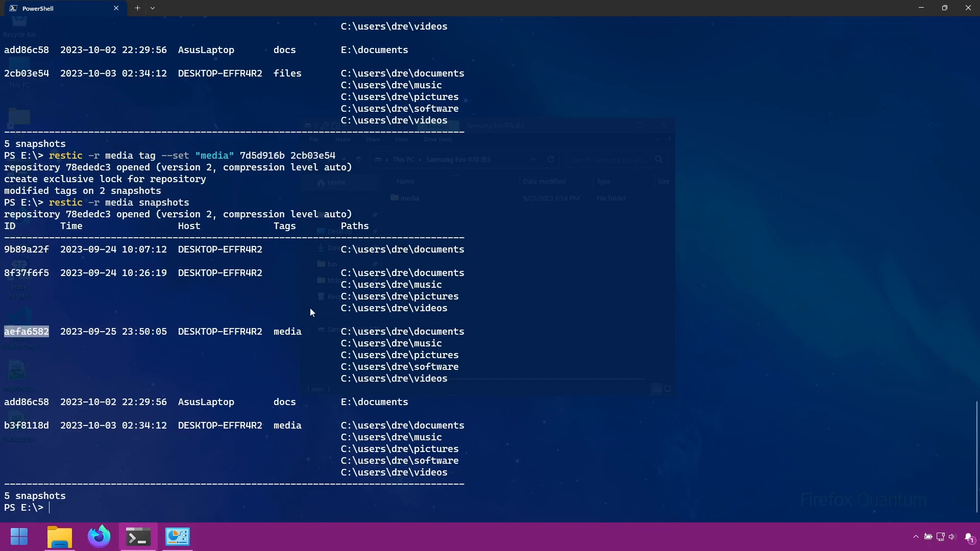
Set media on all DESKTOP-EFFR4R2 snapshots via --host, relisting as f031b169, b43adf10, 51c5a654, 3597fc27.
double_click(219, 273)
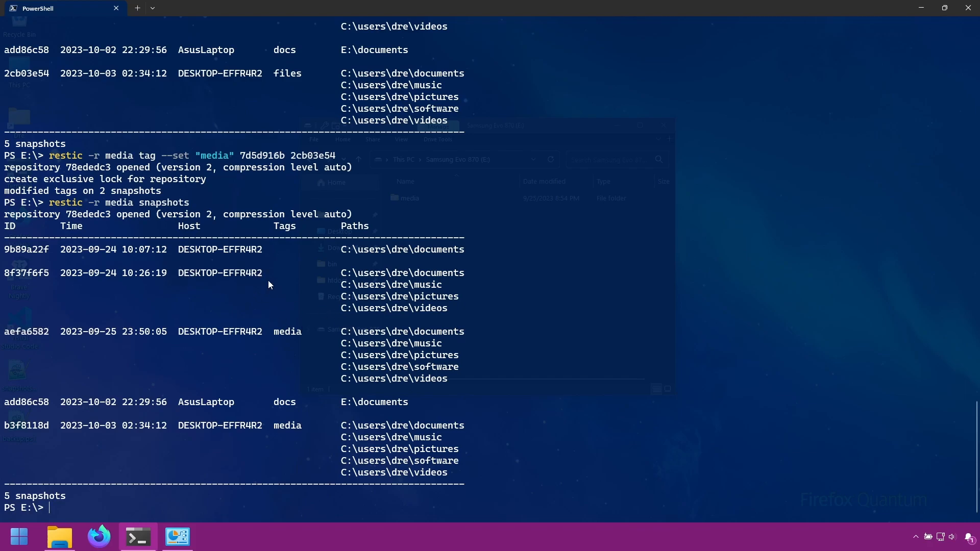
mouse_move(214, 268)
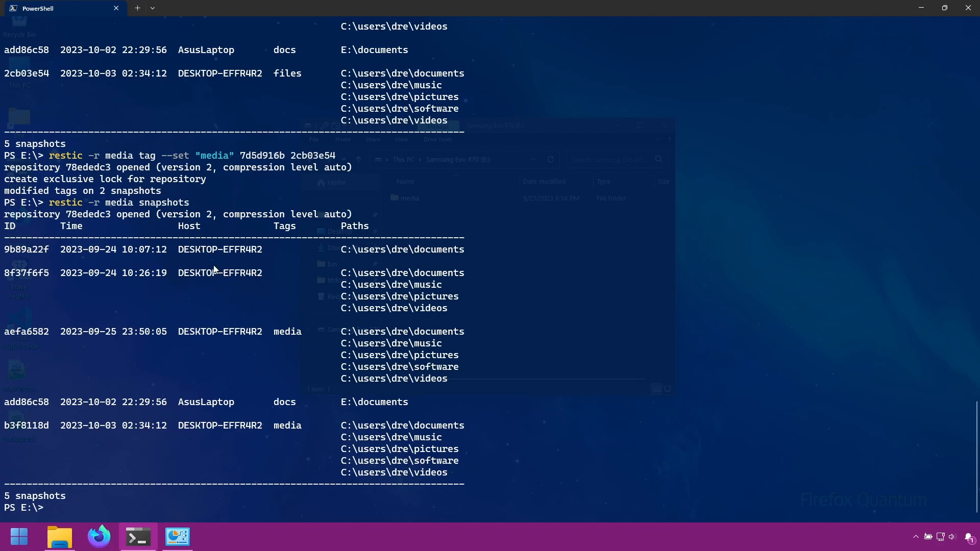
mouse_move(307, 329)
text(restic -r media tag --set "media" --host DESKTOP-EFFR4R2)
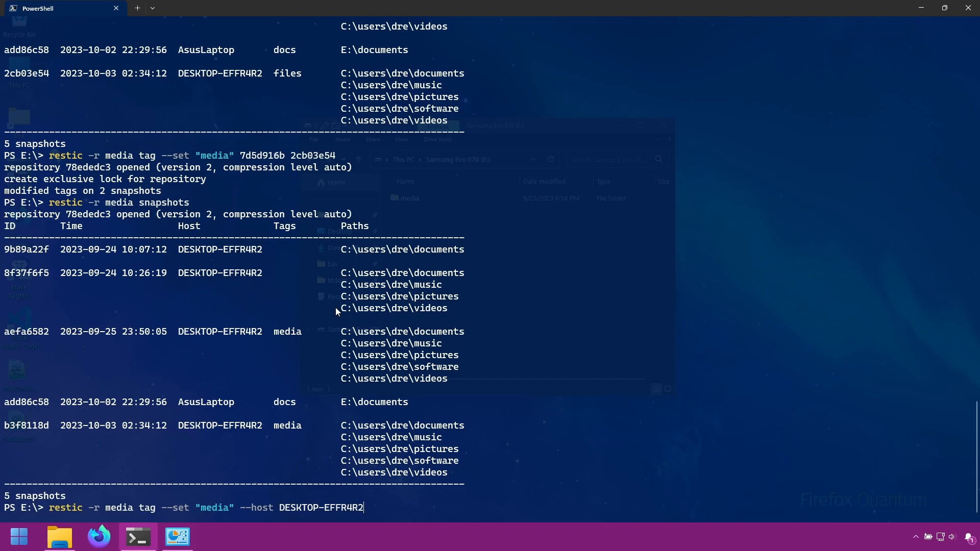
key(Enter)
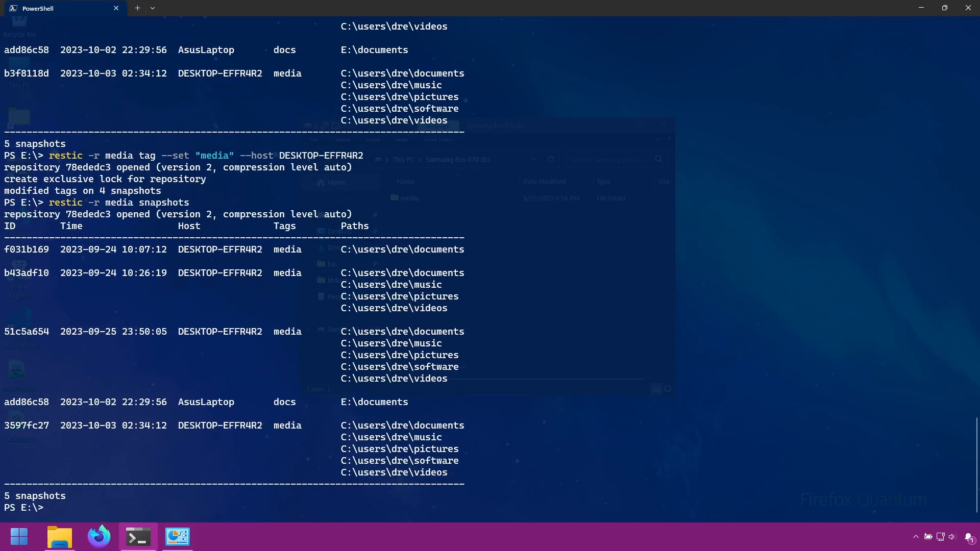
mouse_move(184, 339)
text(restic -r media tag --set "media" --host DESKTOP-EFFR4R2)
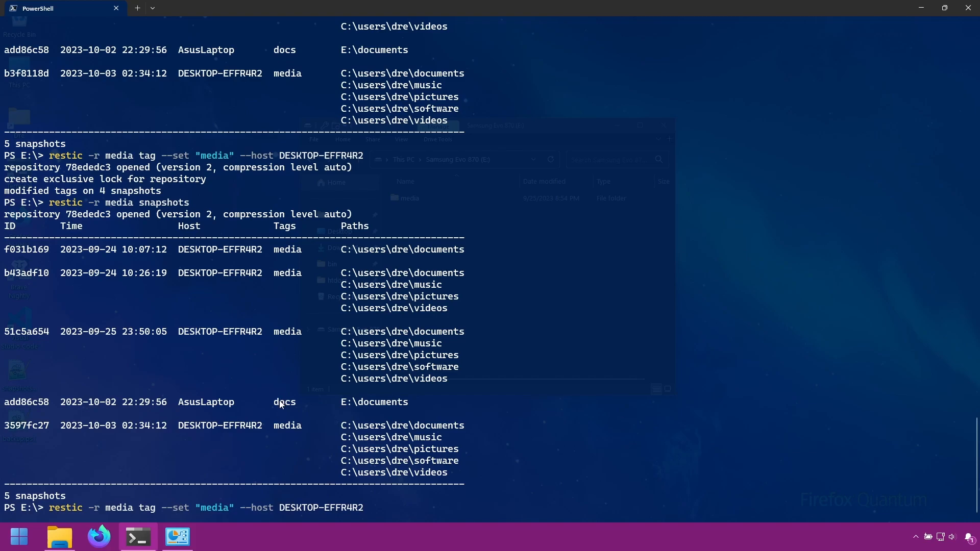
double_click(284, 402)
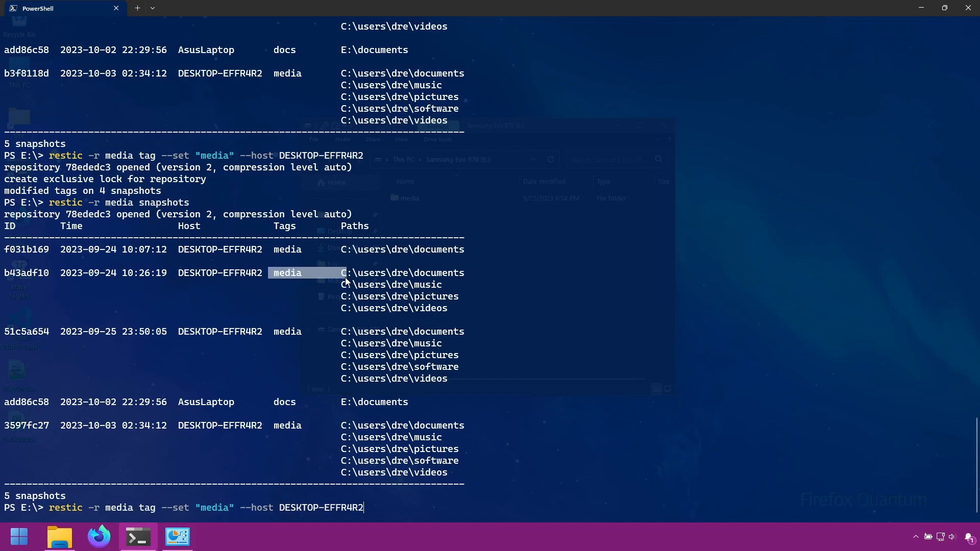
mouse_move(349, 454)
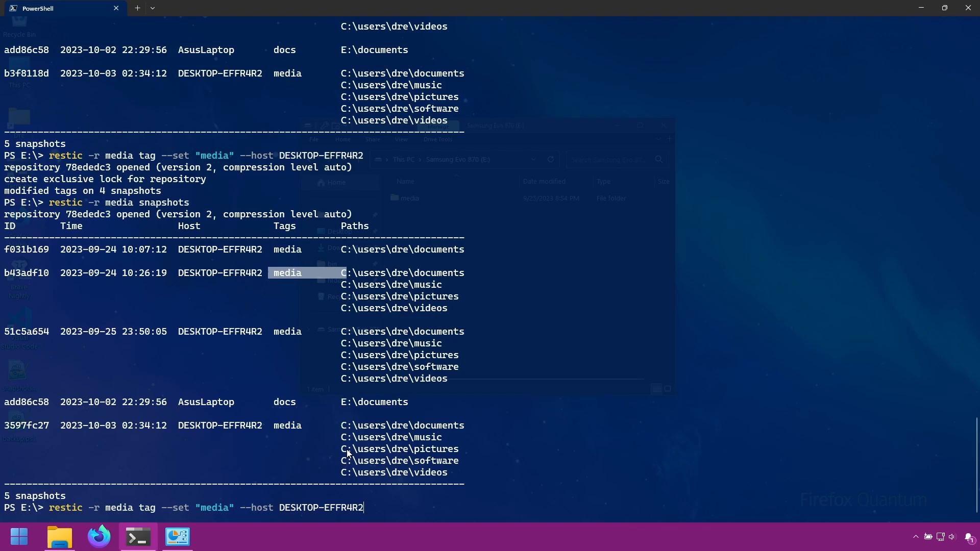
double_click(26, 402)
text(restic -r media tag --add)
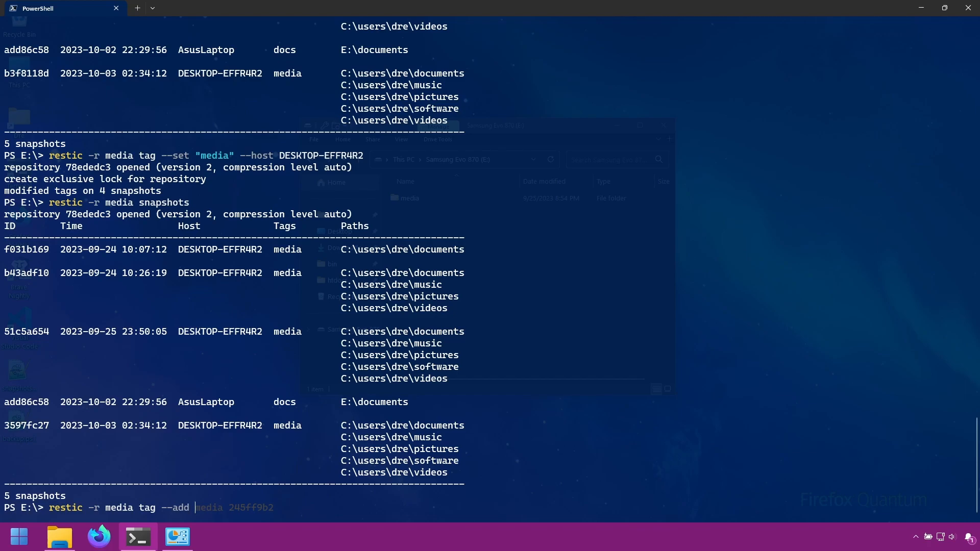
Add the example tag to snapshot add86c58 with restic tag --add.
text(example)
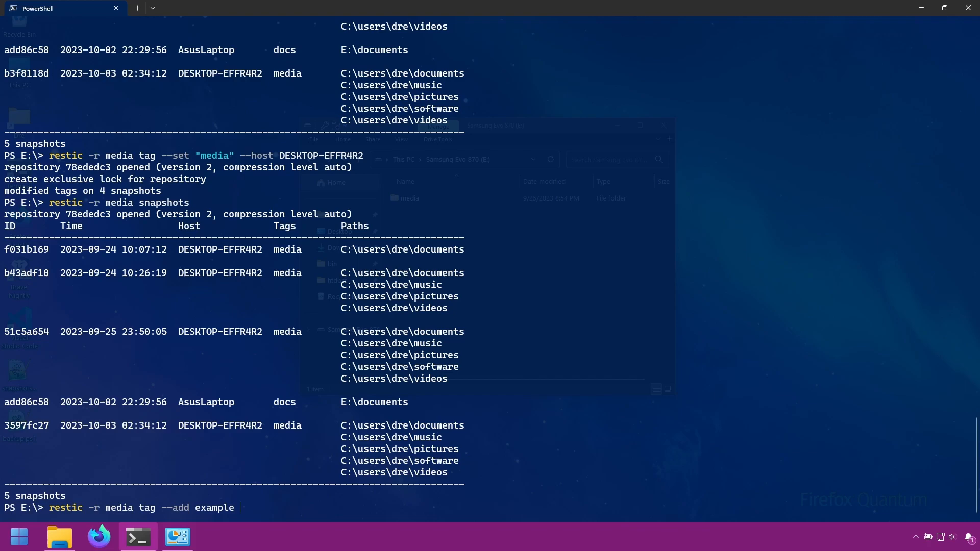
text(add86c58)
text(restic -r media snapshots)
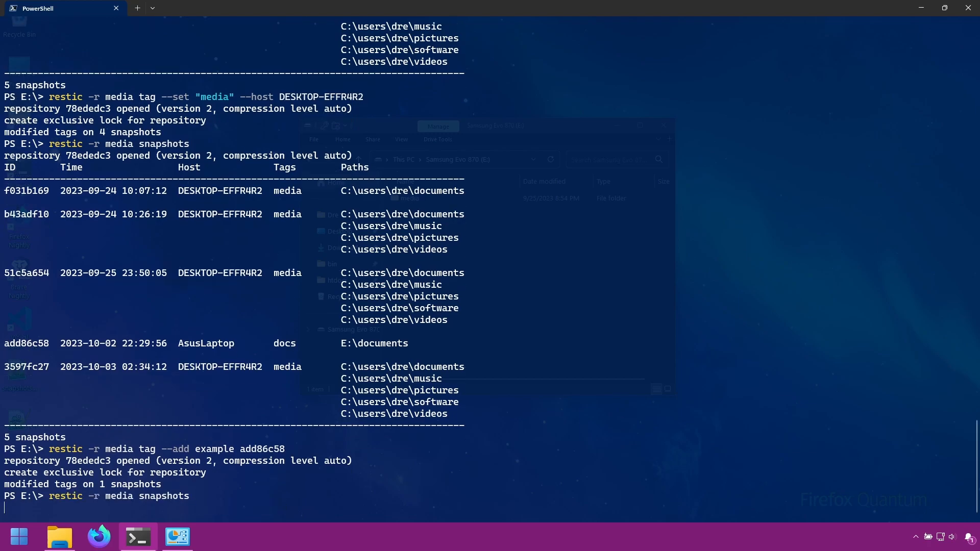
key(Enter)
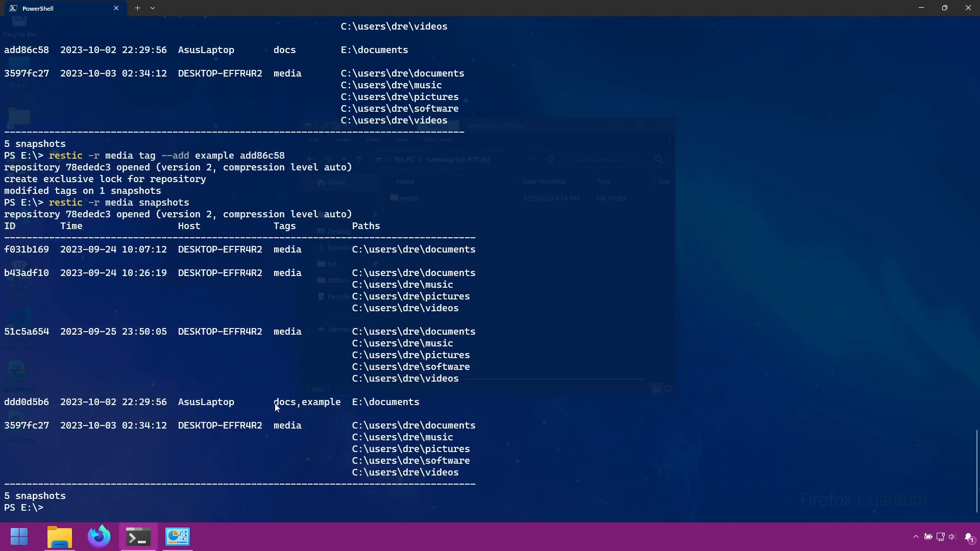
Verify the listing shows the snapshot as ddd0d5b6 tagged docs,example.
double_click(321, 402)
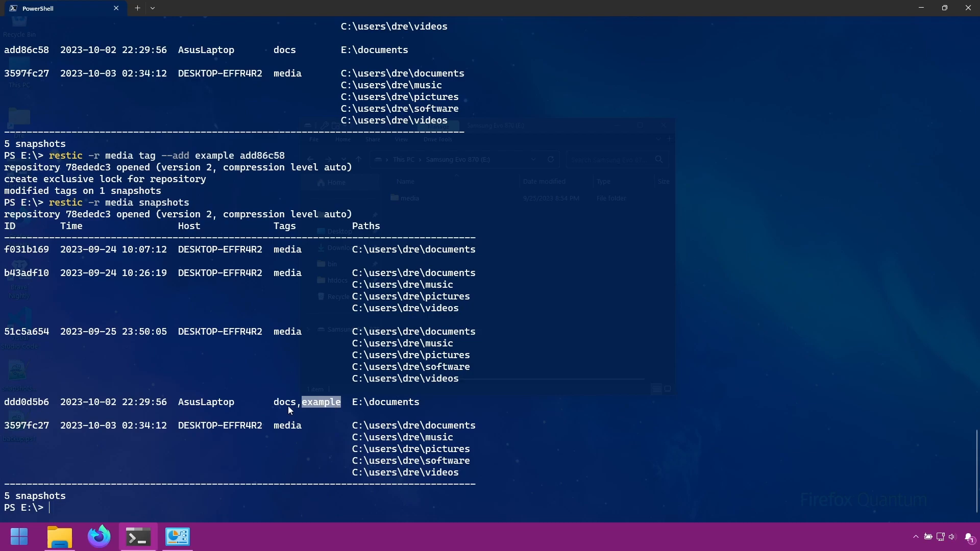
double_click(284, 402)
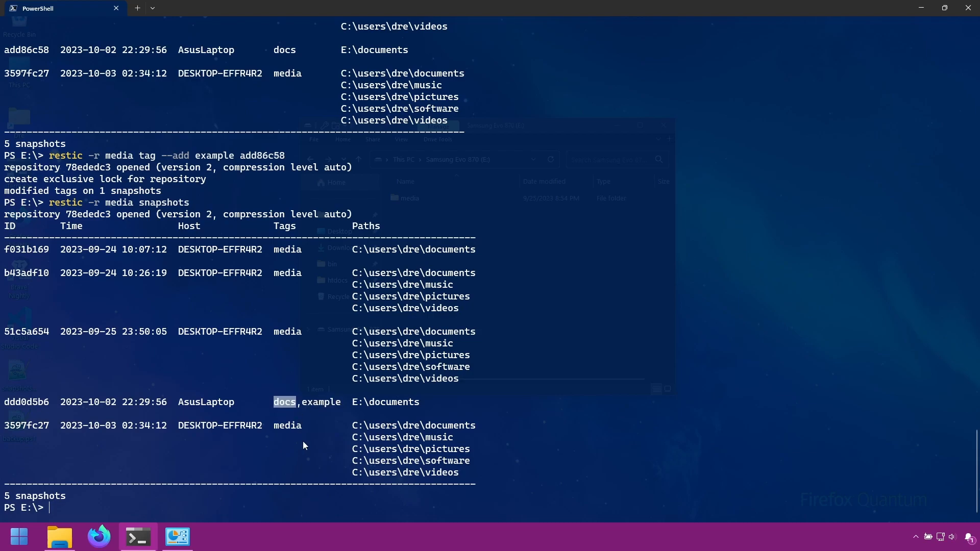
text(restic -r media snapshots)
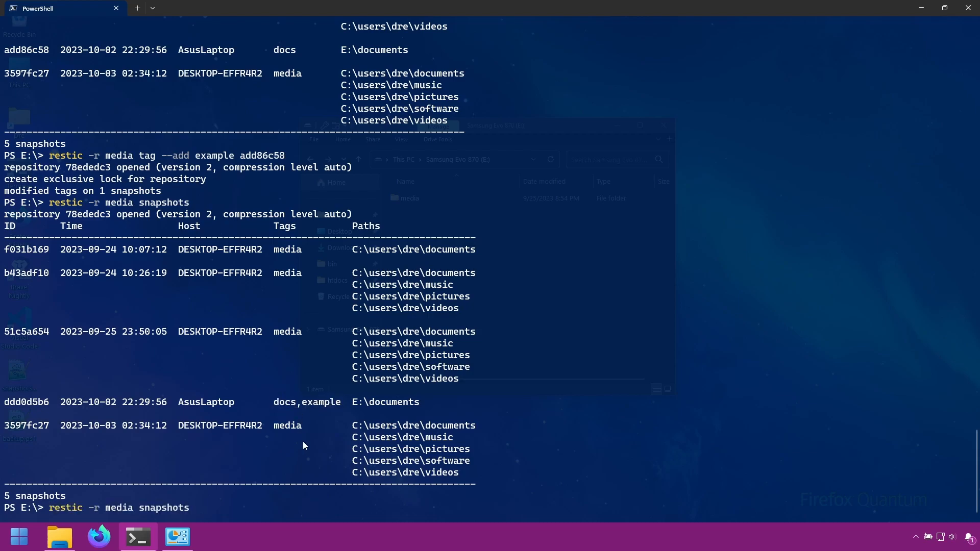
text(restic -r media tag --add example add86c58)
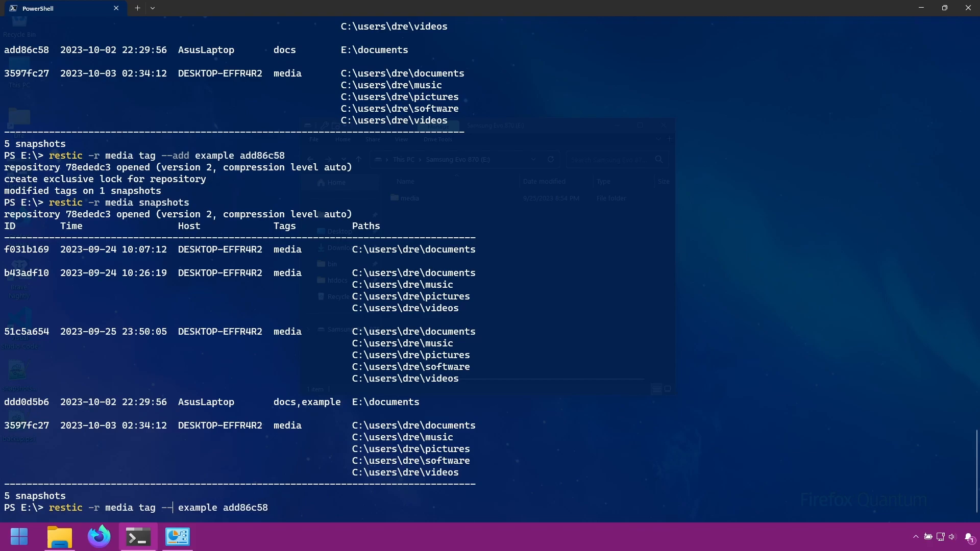
Remove the example tag from snapshot ddd0d5b6, leaving 9fe65a58 tagged only docs.
text(restic -r media snapshots)
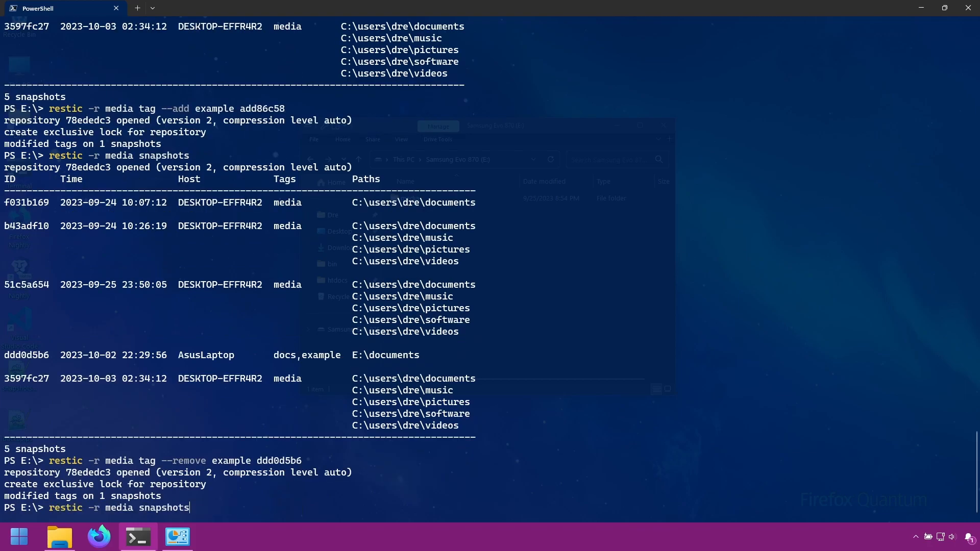
key(Enter)
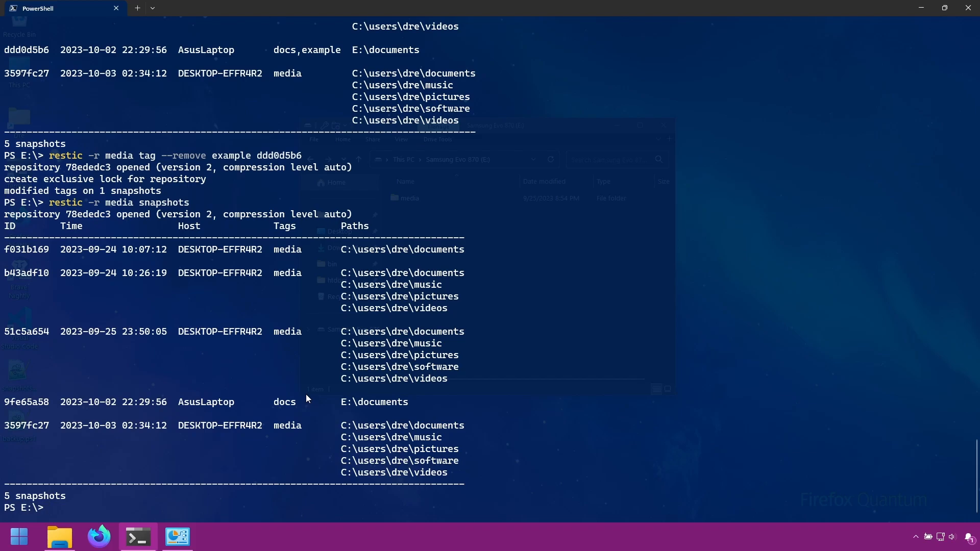
mouse_move(336, 402)
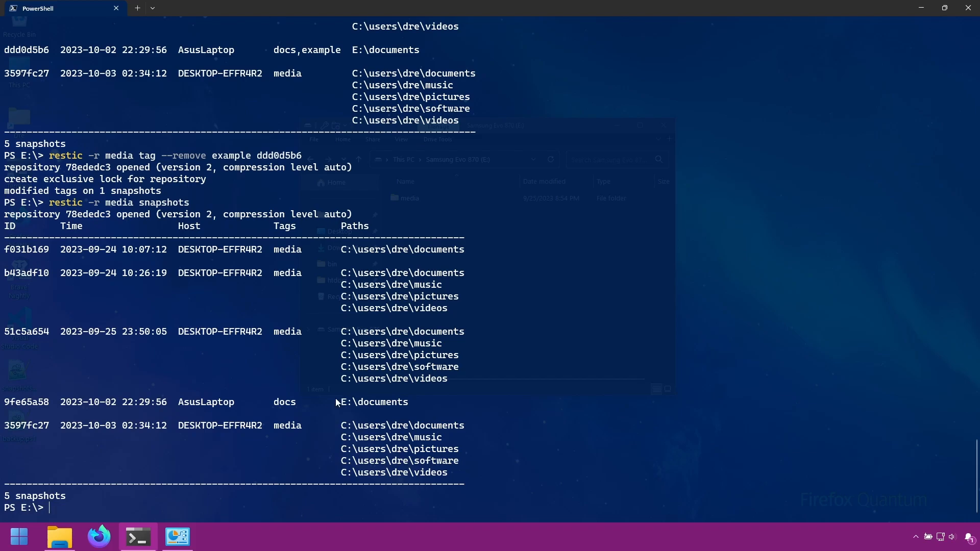
mouse_move(409, 409)
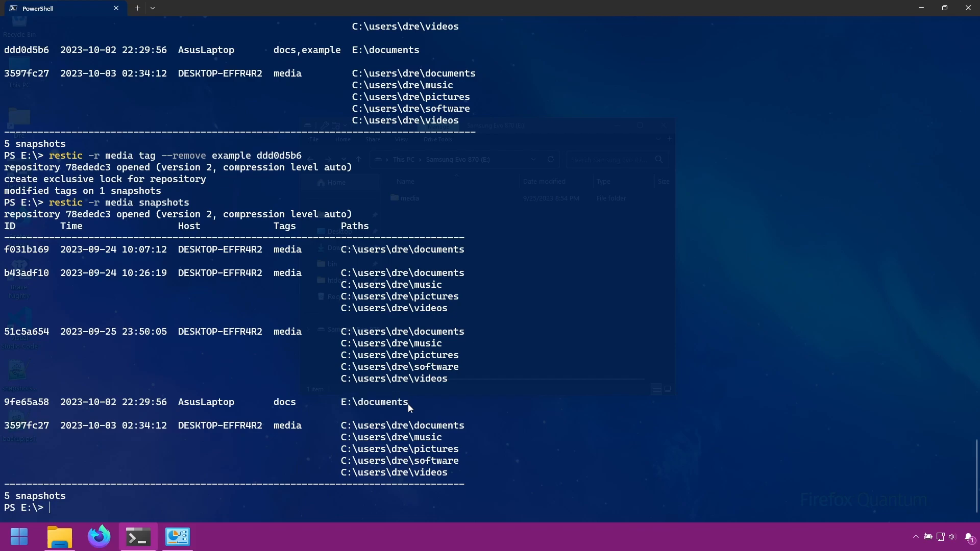
Add the example tag by --path E:\documents, making AsusLaptop snapshot ea6f67e5 docs,example.
text(restic -r media snapshots)
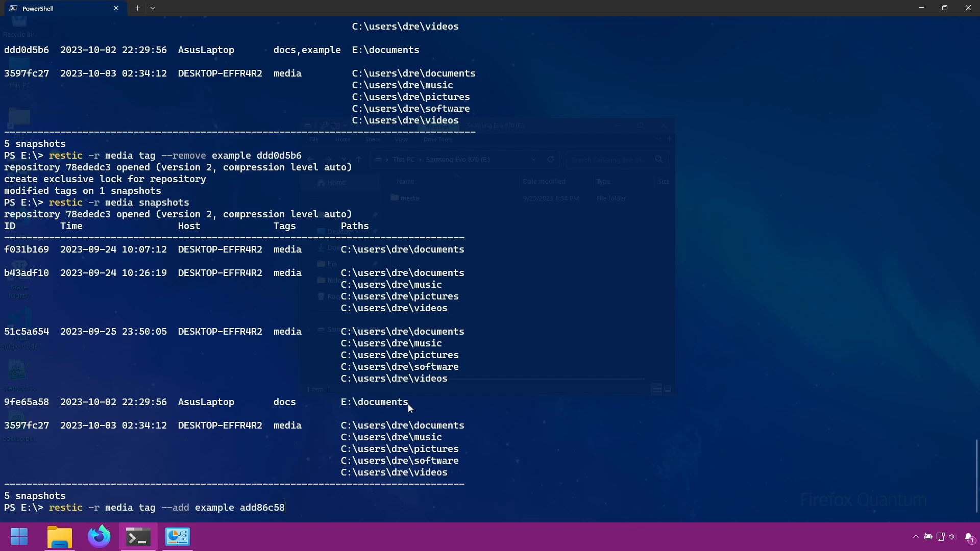
key(Backspace)
text(--)
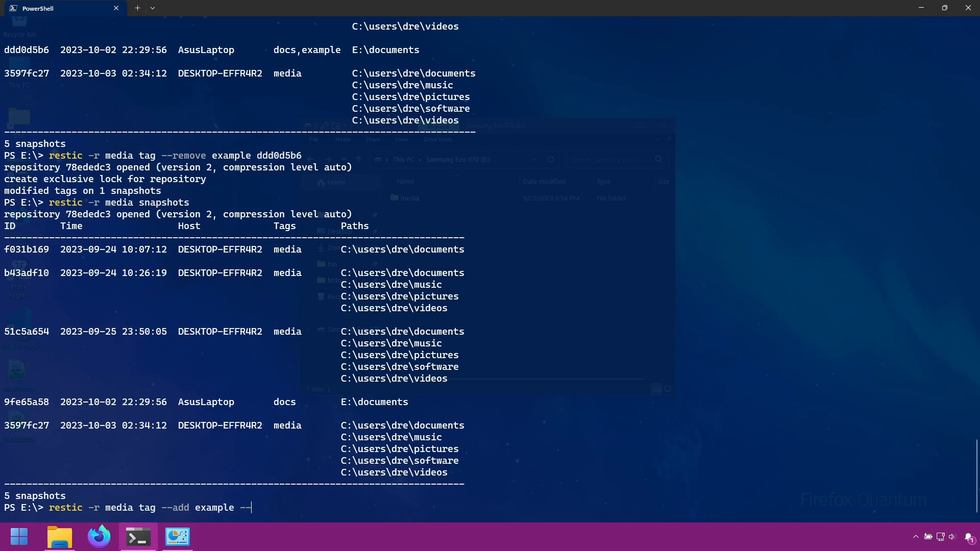
text(path E:\documents)
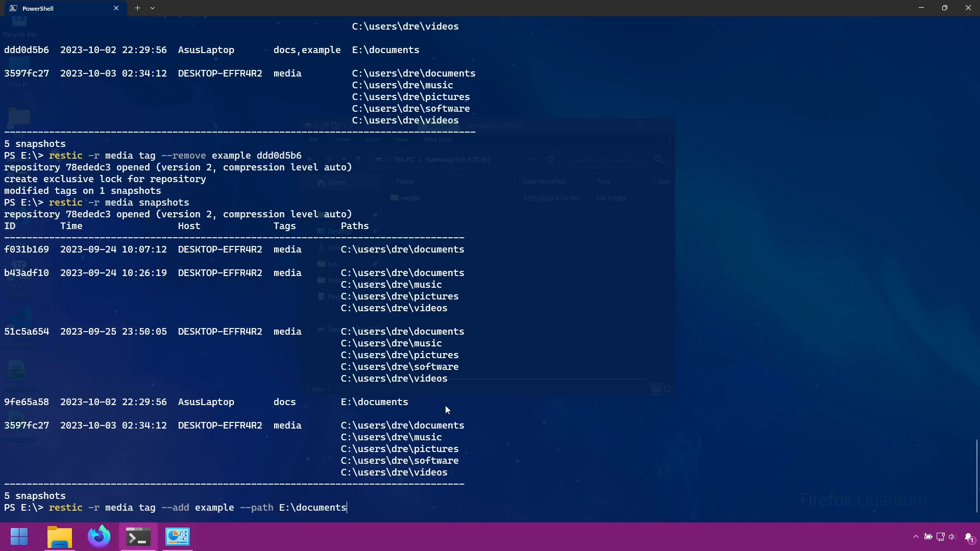
mouse_move(163, 514)
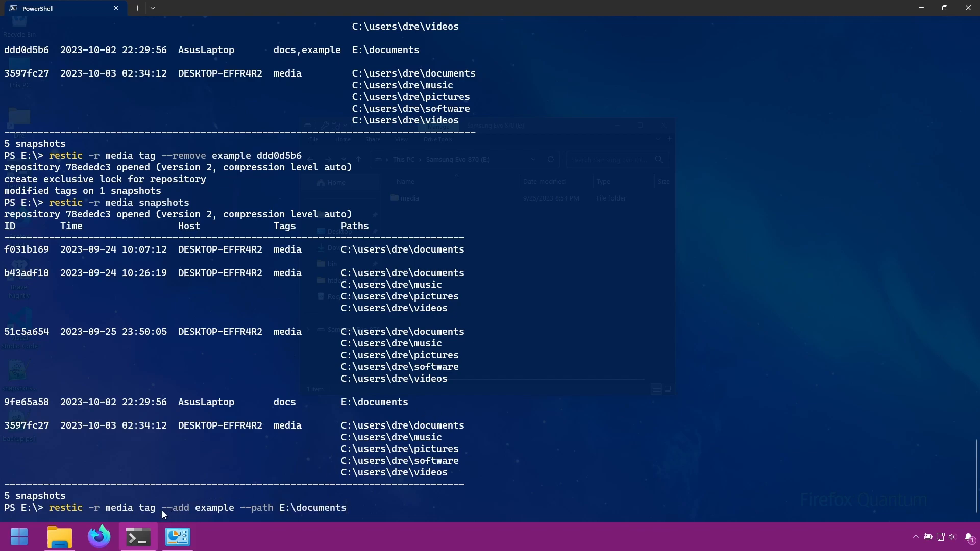
double_click(263, 508)
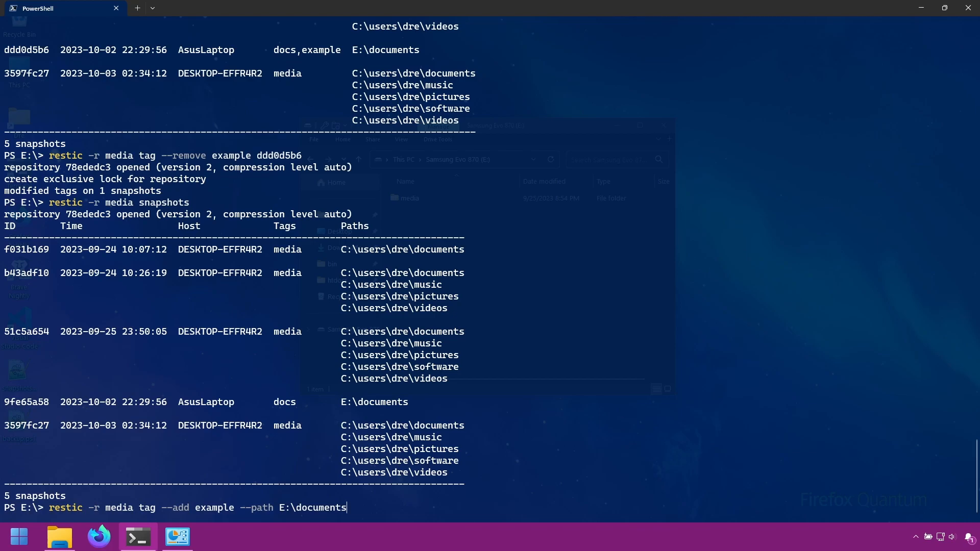
key(Enter)
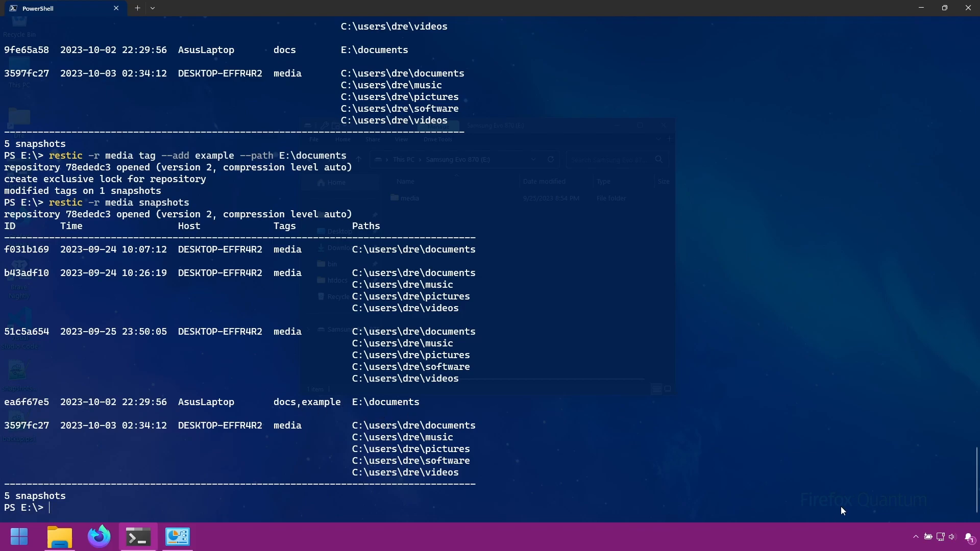
mouse_move(710, 428)
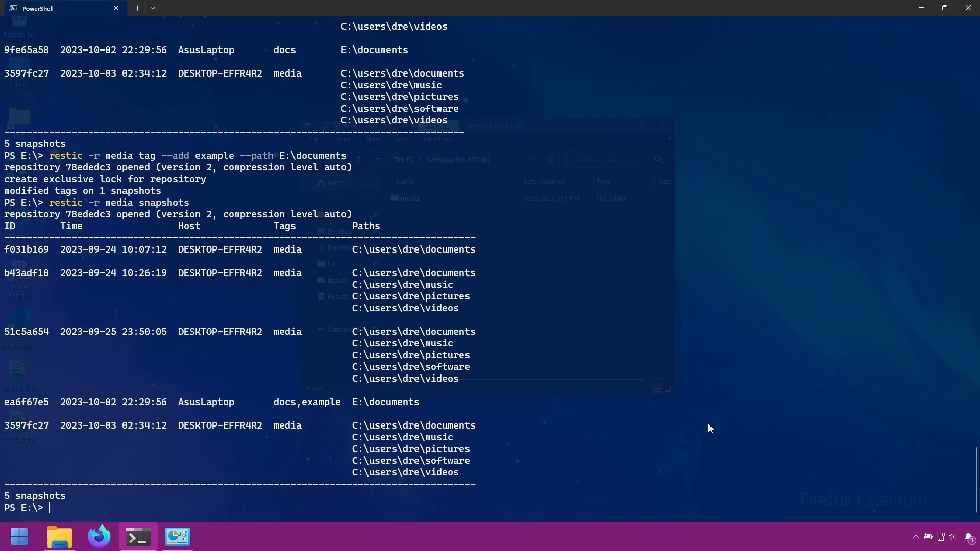
mouse_move(298, 437)
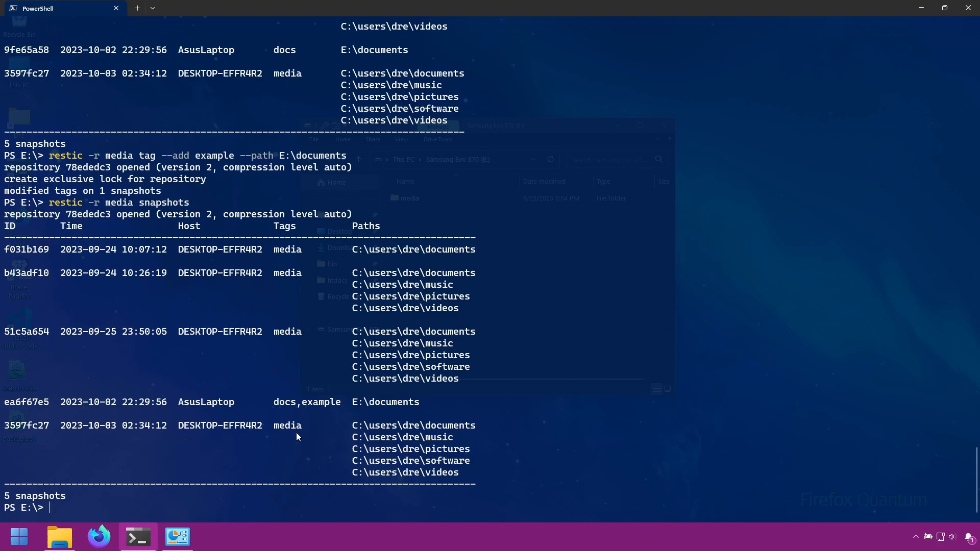
Tag the newest DESKTOP-EFFR4R2 snapshot with example, giving 34410b10 media,example.
text(restic -r media tag --add example --path E:\documents)
text(restic -r media forget --keep-last 1 --group-by "" --tag example --dry-run)
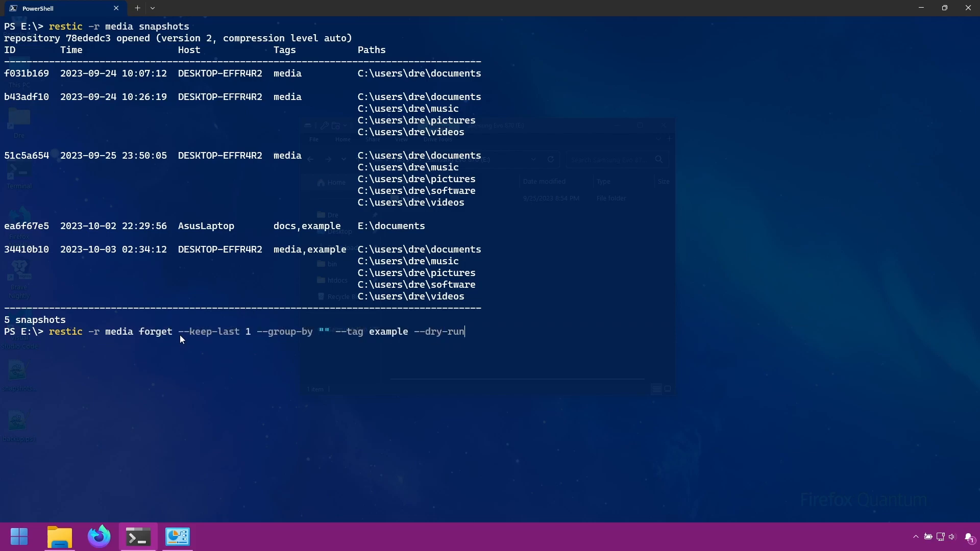
Dry-run forget --keep-last 1 --tag example: keeps 34410b10, would remove AsusLaptop ea6f67e5.
key(Enter)
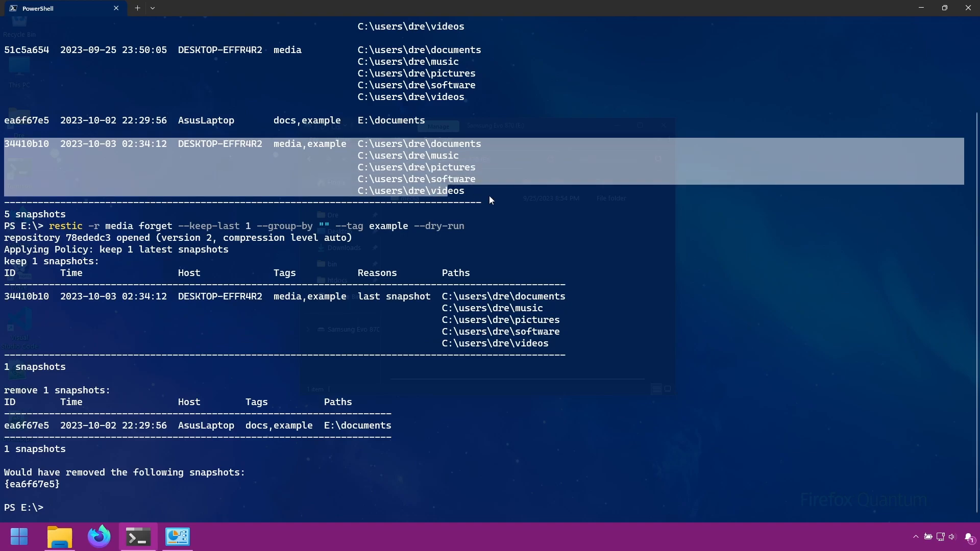
mouse_move(5, 428)
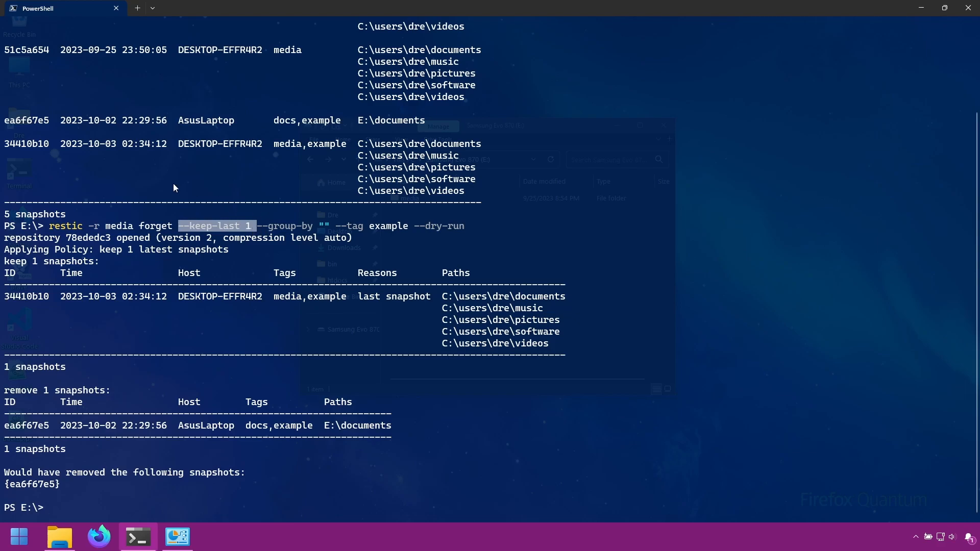
mouse_move(393, 232)
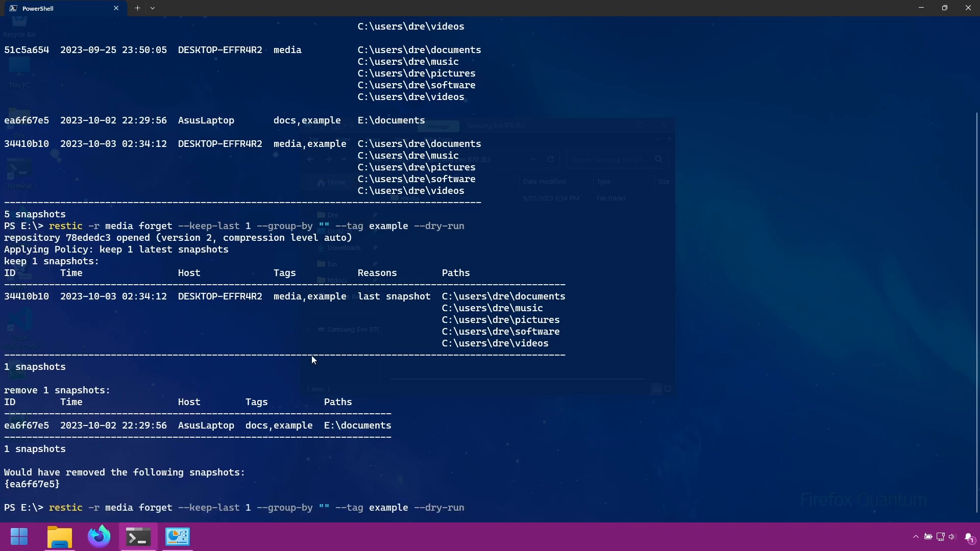
key(Backspace)
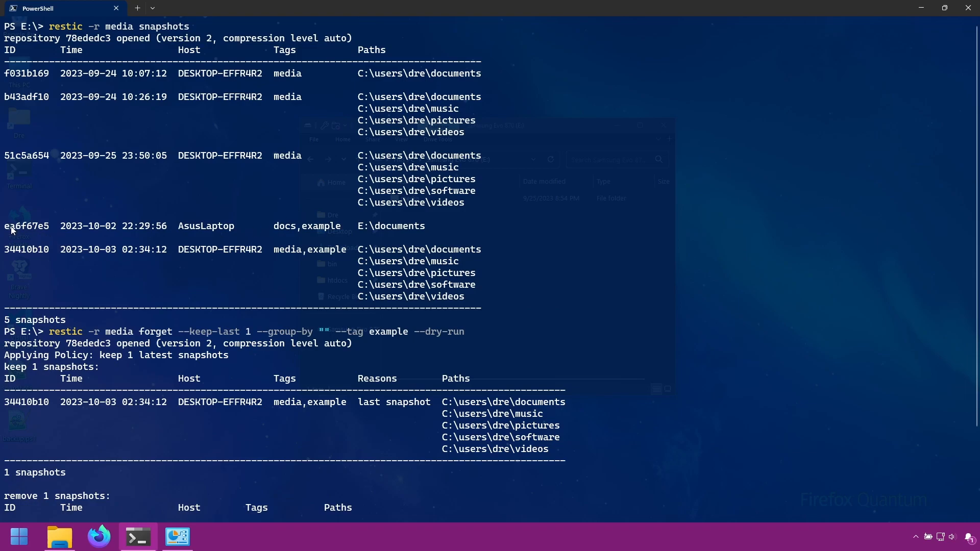
drag(121, 225, 435, 225)
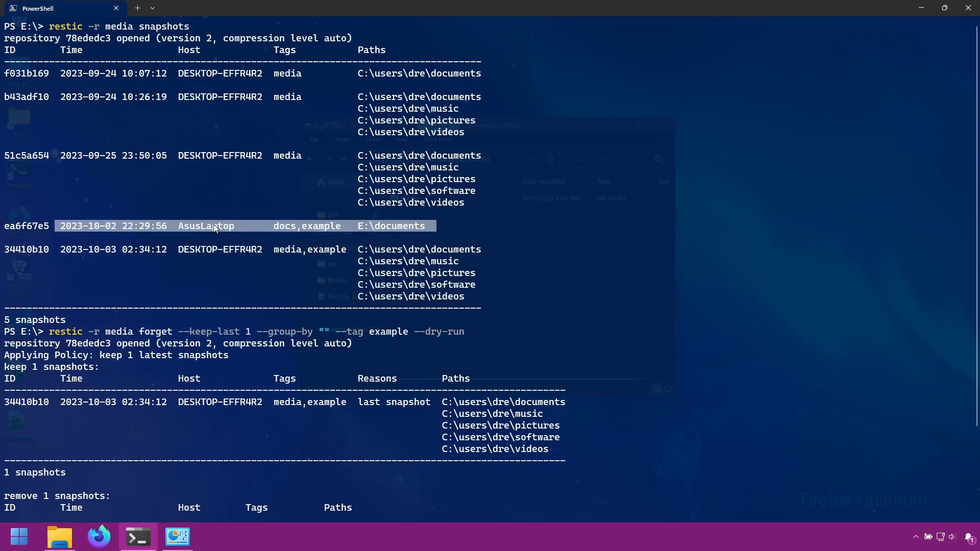
double_click(205, 226)
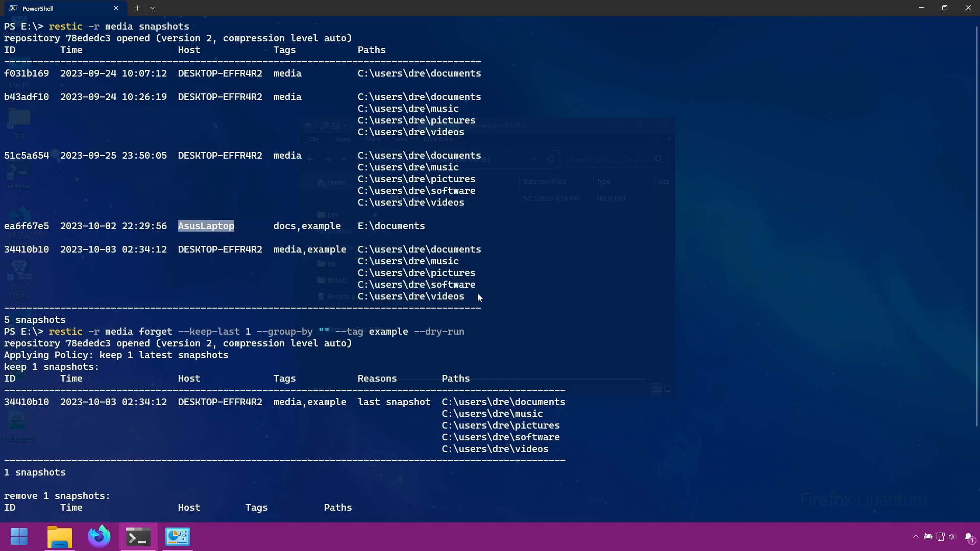
click(211, 250)
text(restic -r media forget --keep-last 1 --group-by "" --tag example)
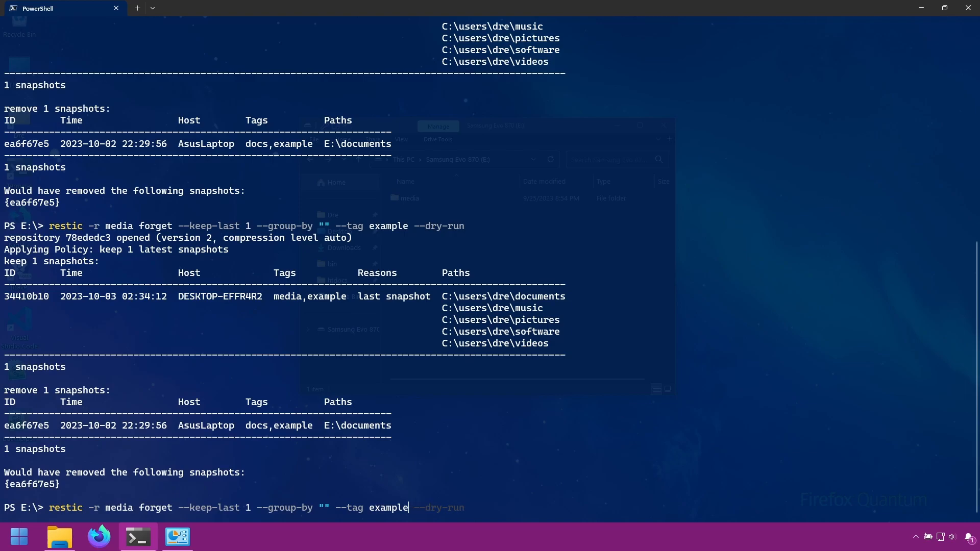
Run the forget command without --dry-run, deleting snapshot ea6f67e5.
key(Enter)
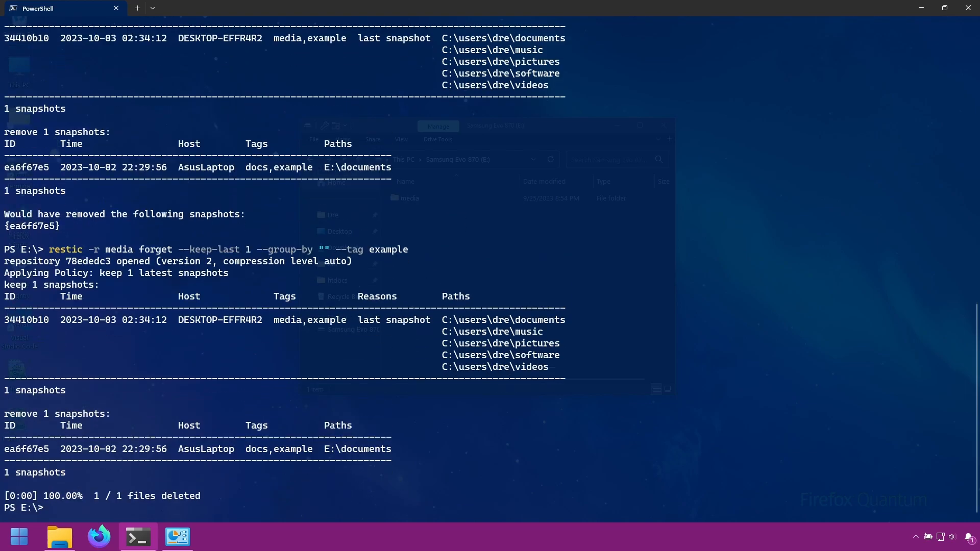
mouse_move(19, 304)
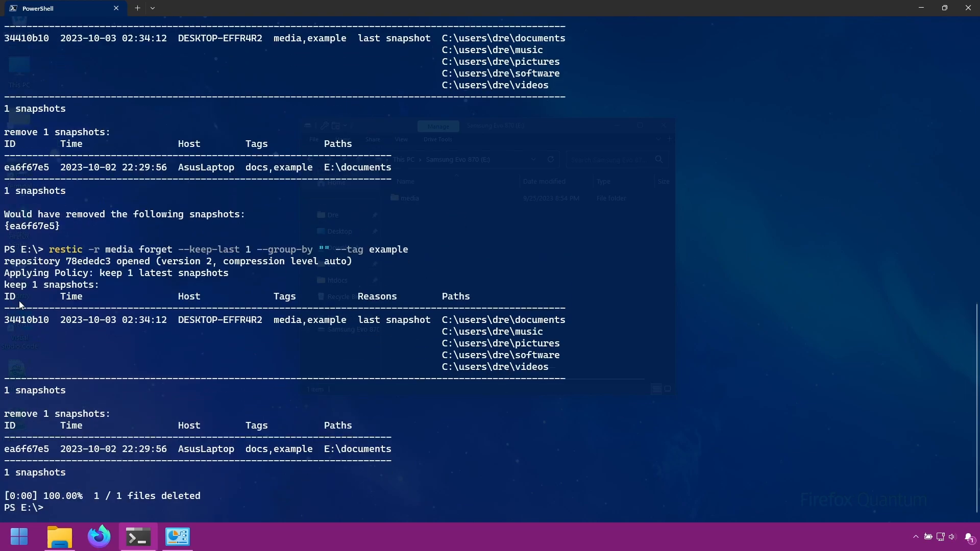